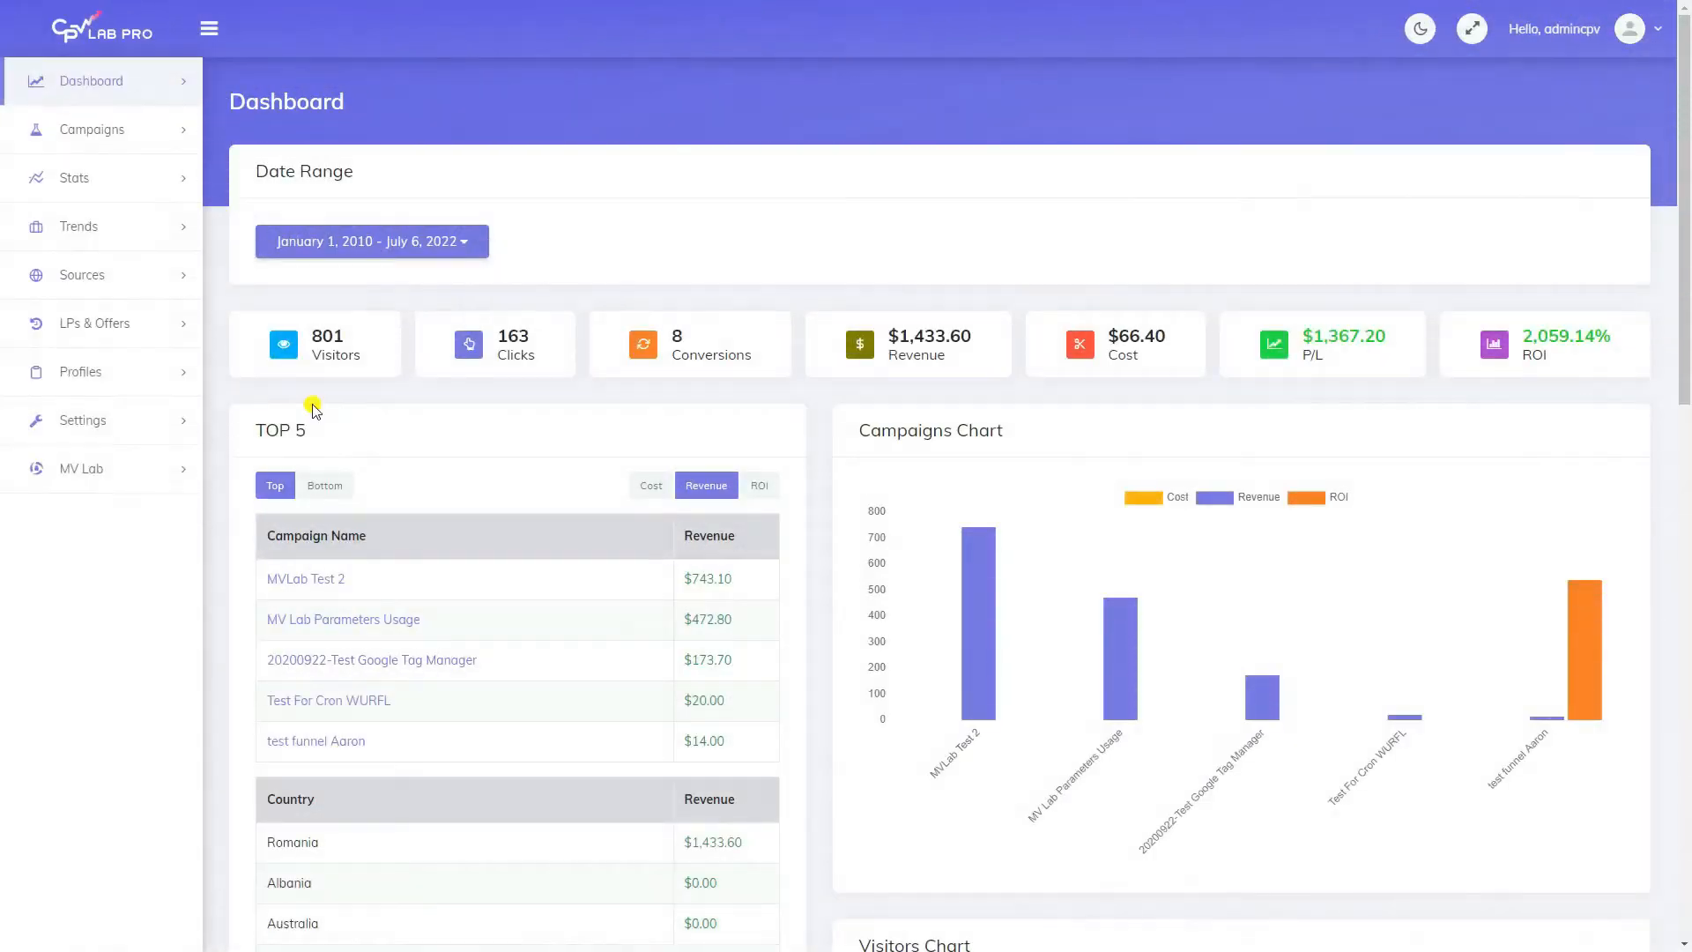
click(81, 419)
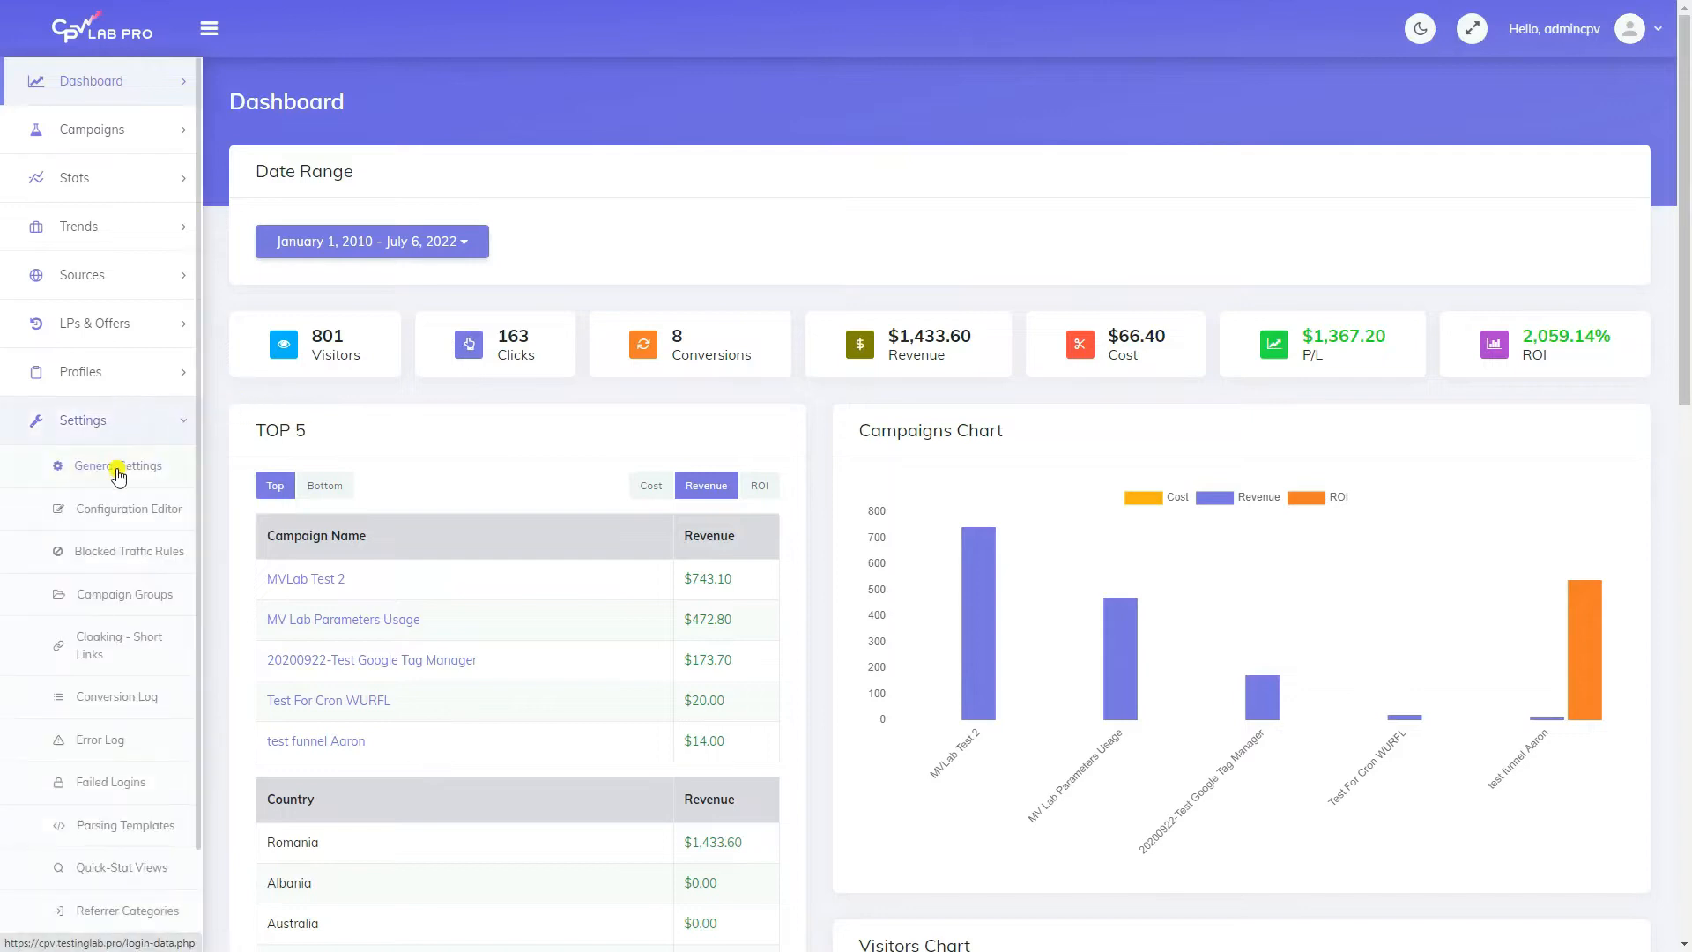
click(131, 509)
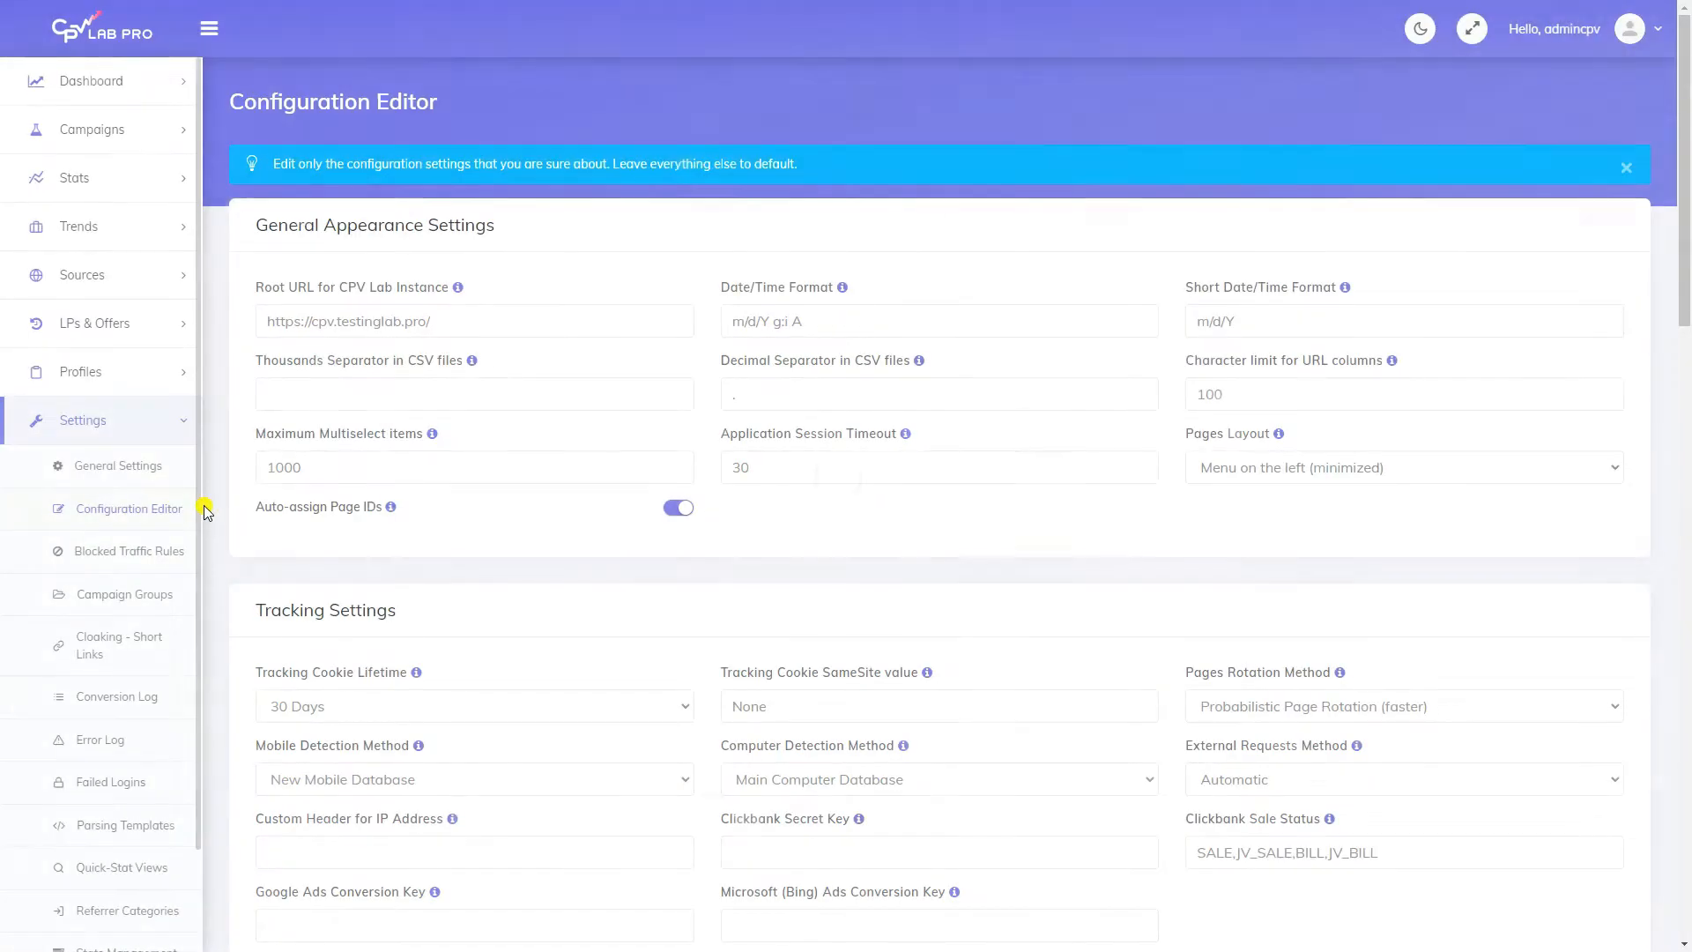
scroll(down, 3)
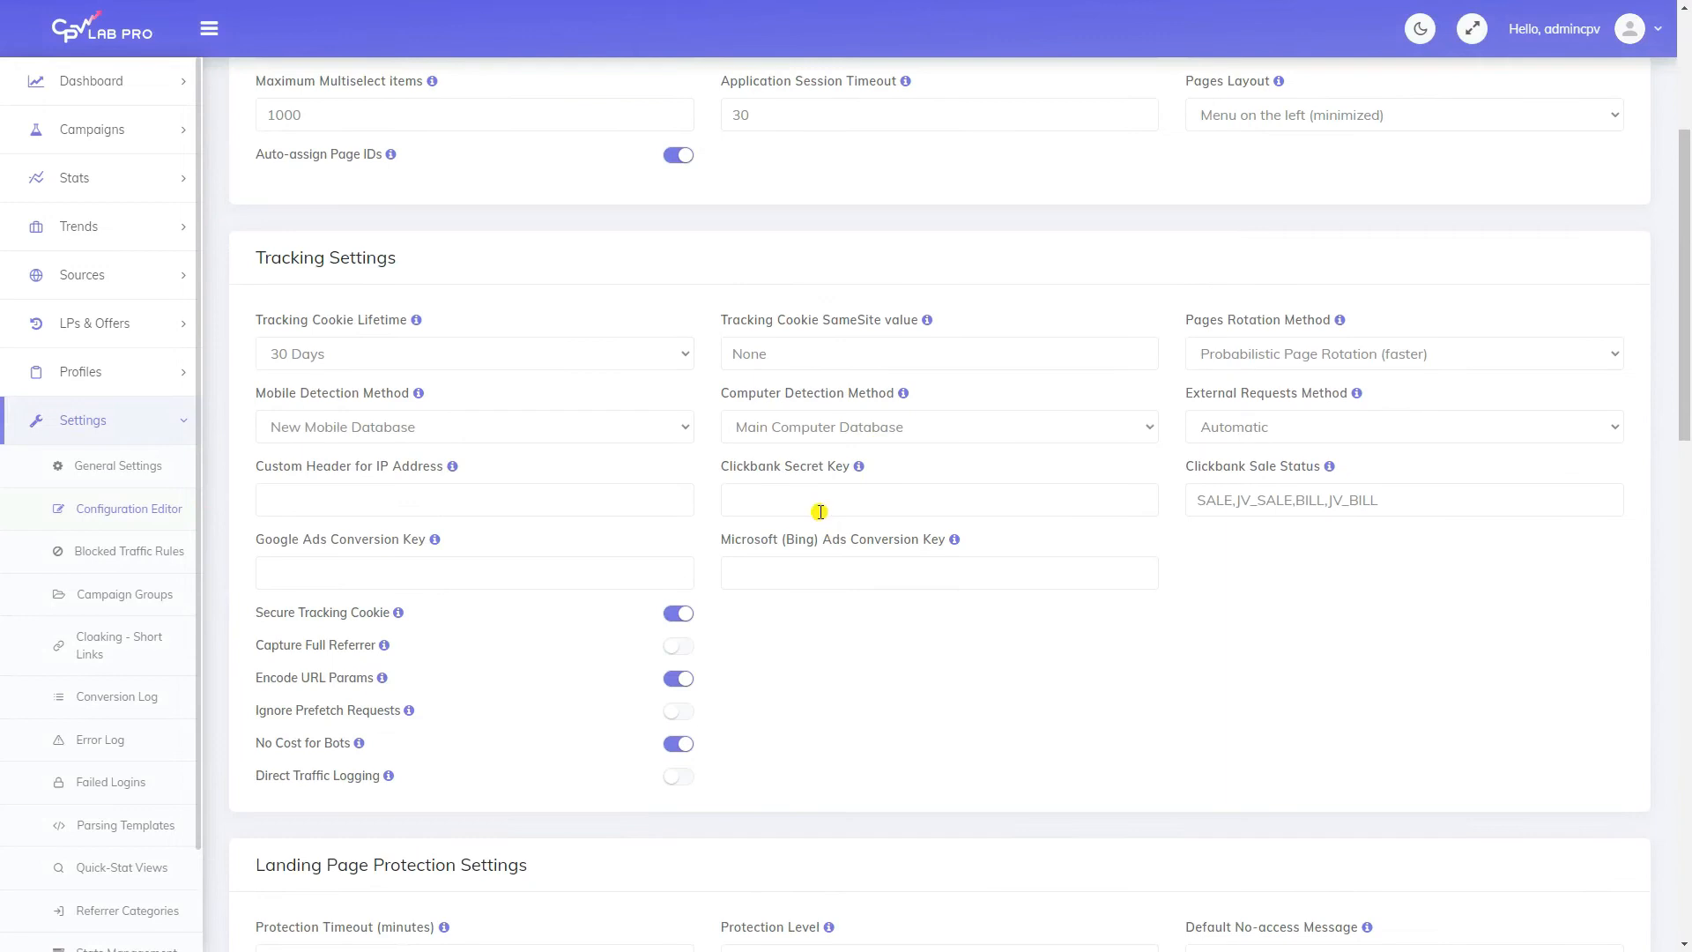
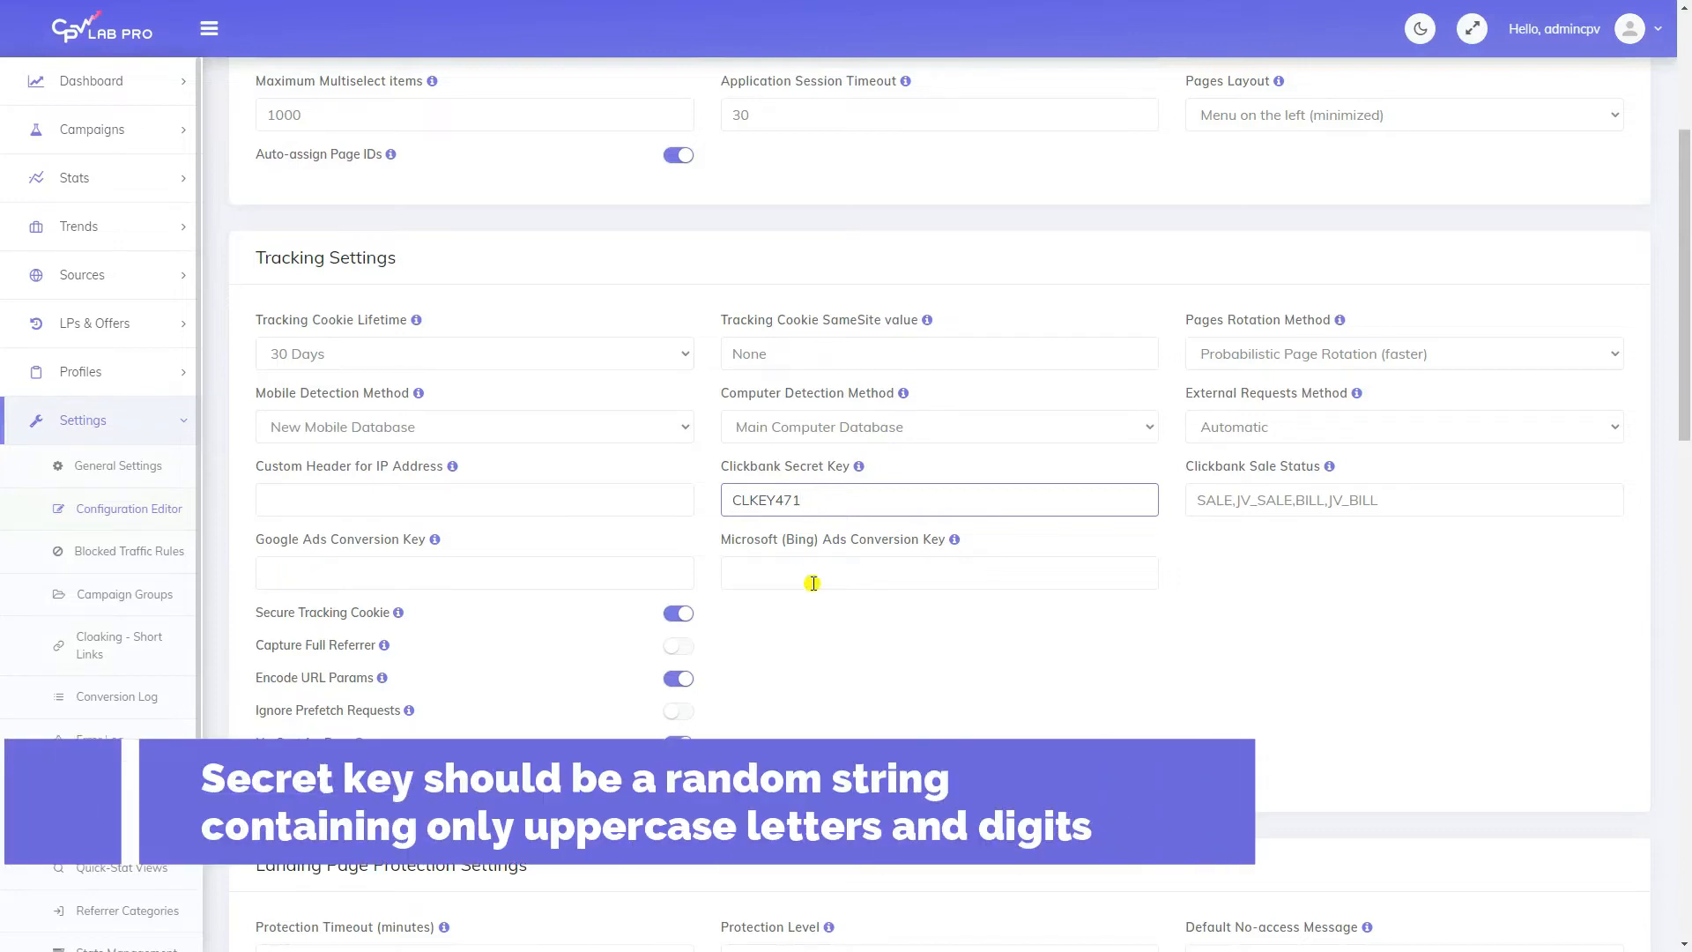
scroll(down, 3)
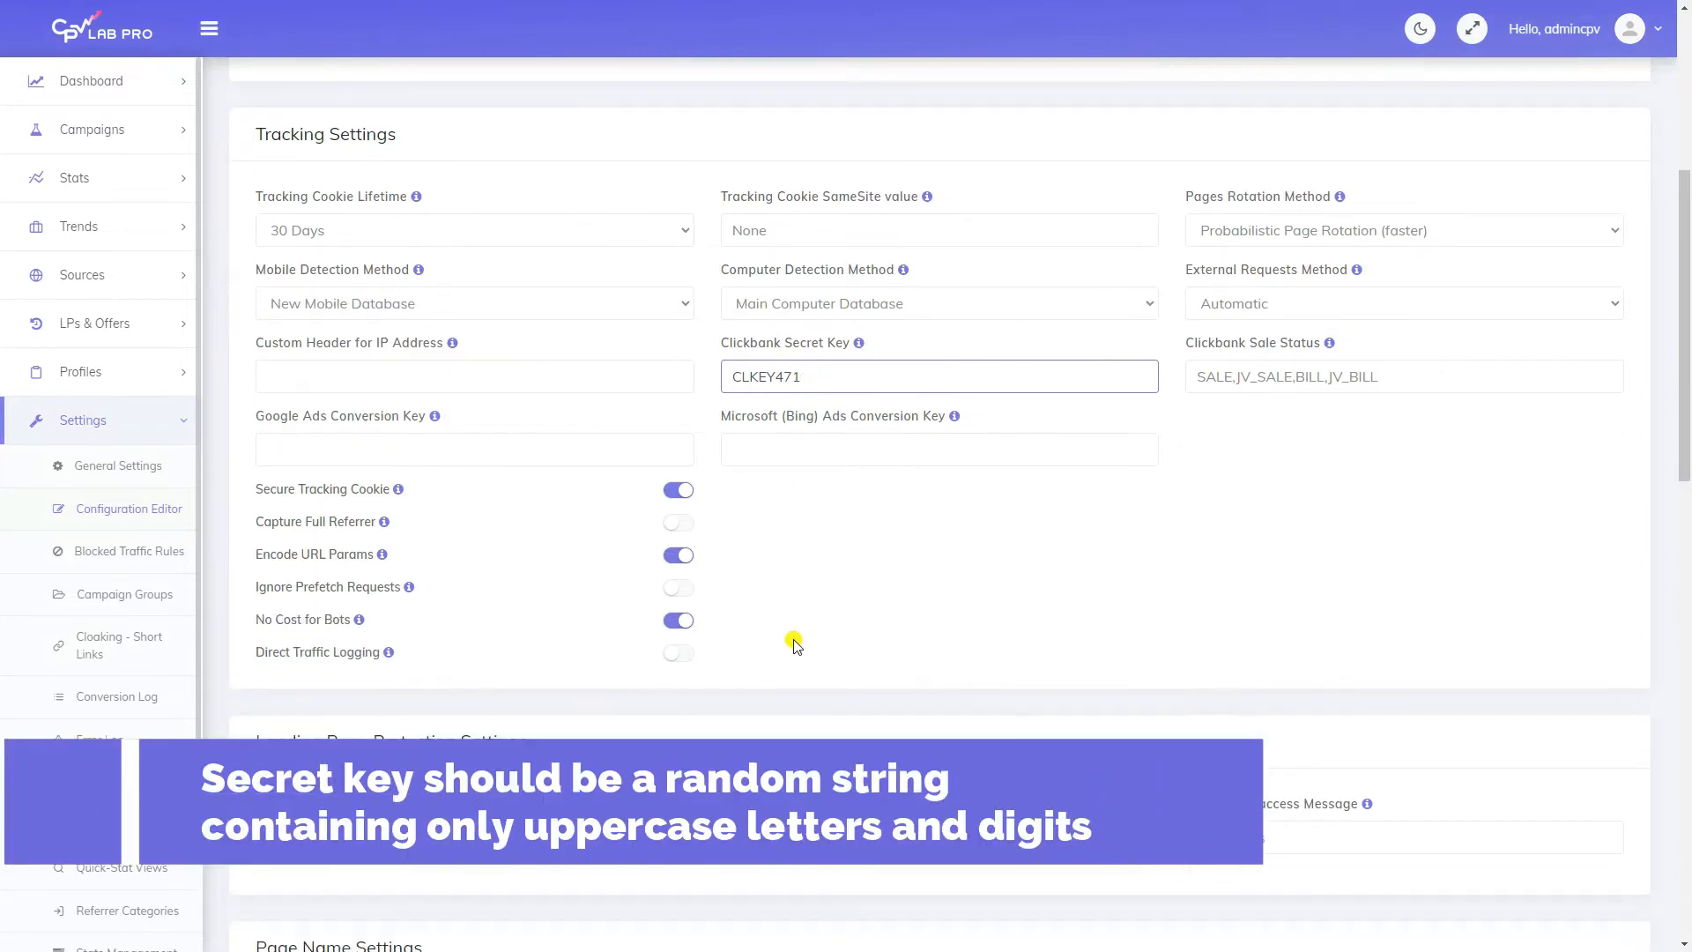
scroll(down, 3)
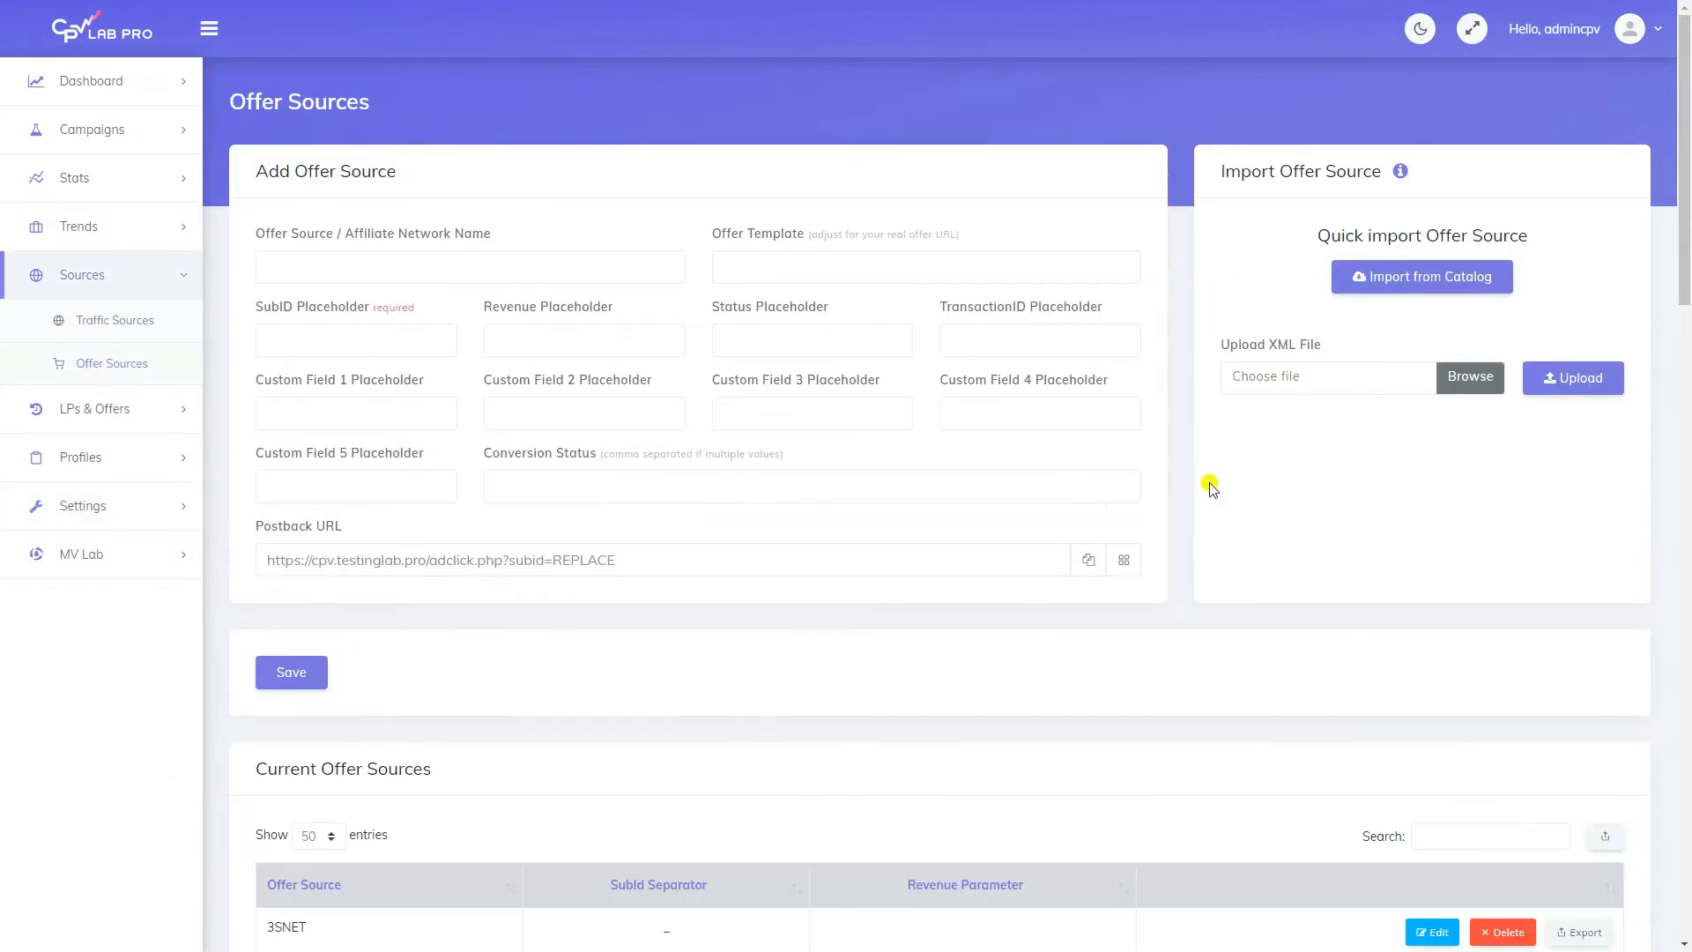
Search the offer source catalog for 'click', import ClickBank, and save it.
text(c)
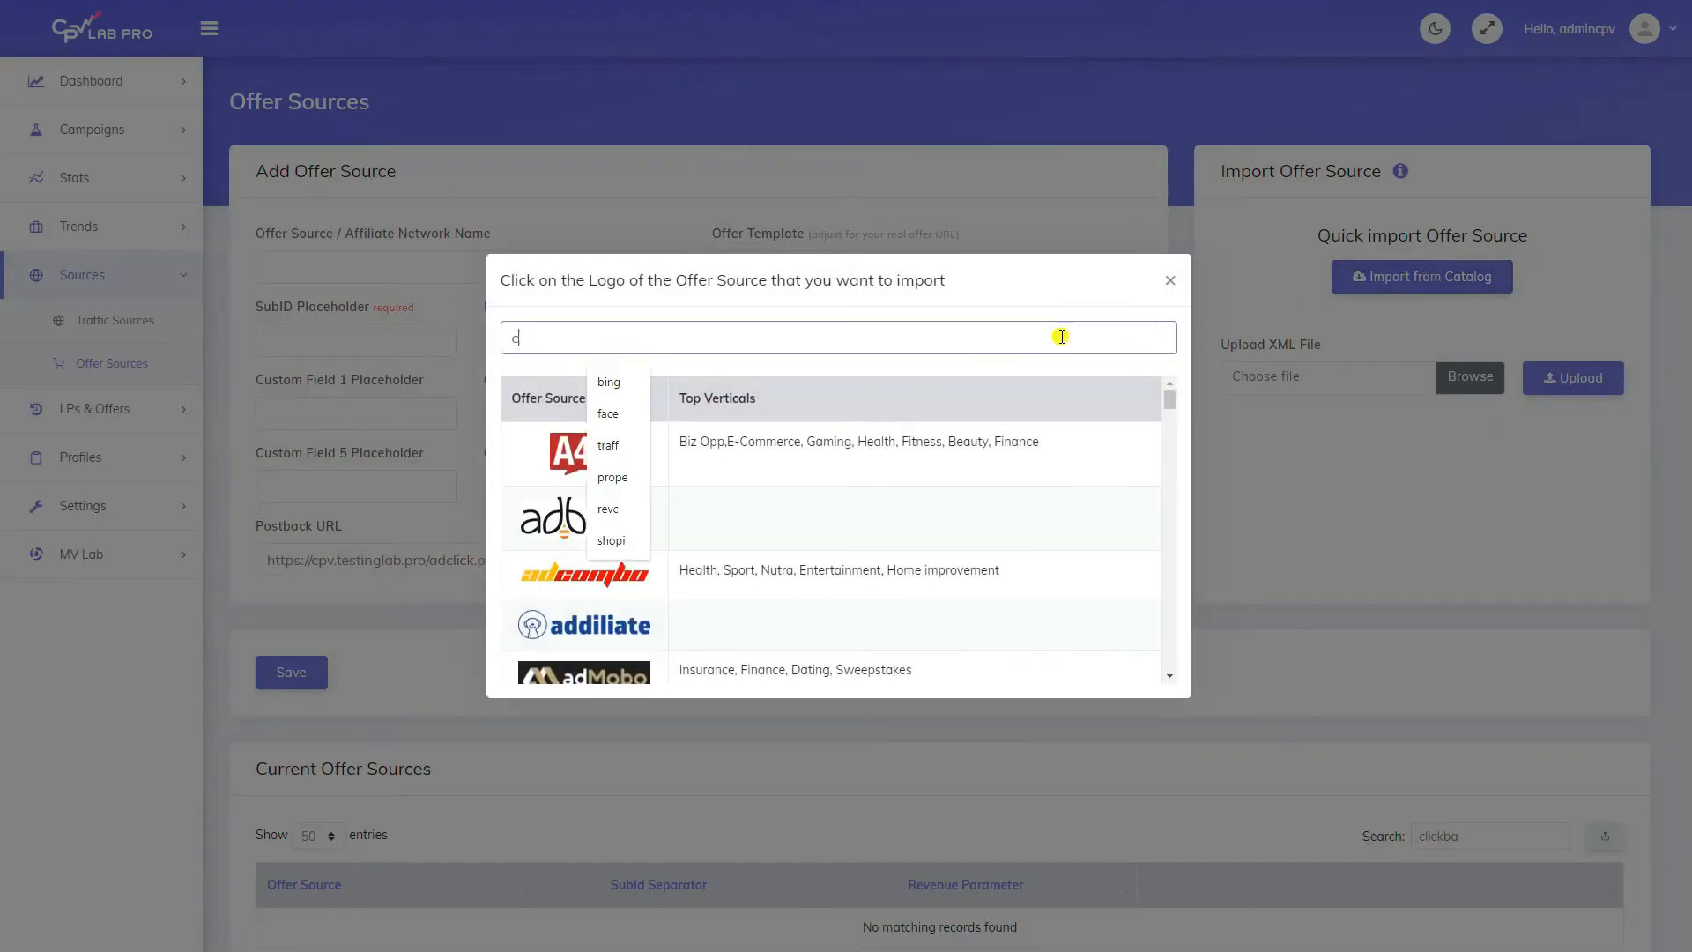
text(lick)
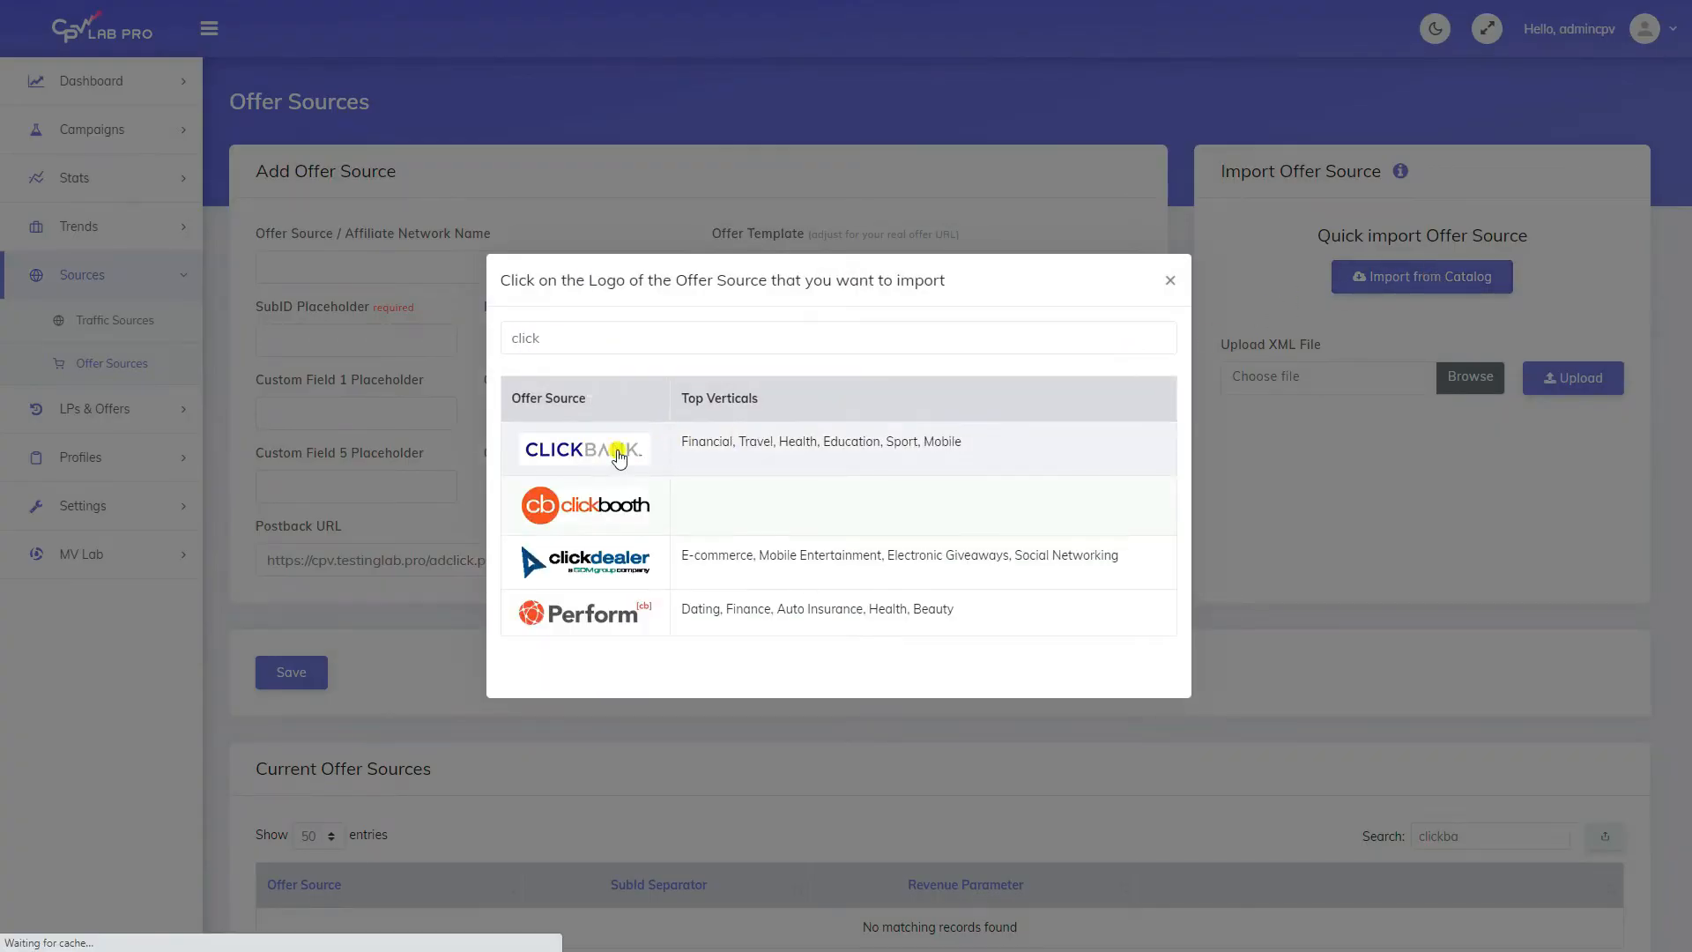
click(582, 449)
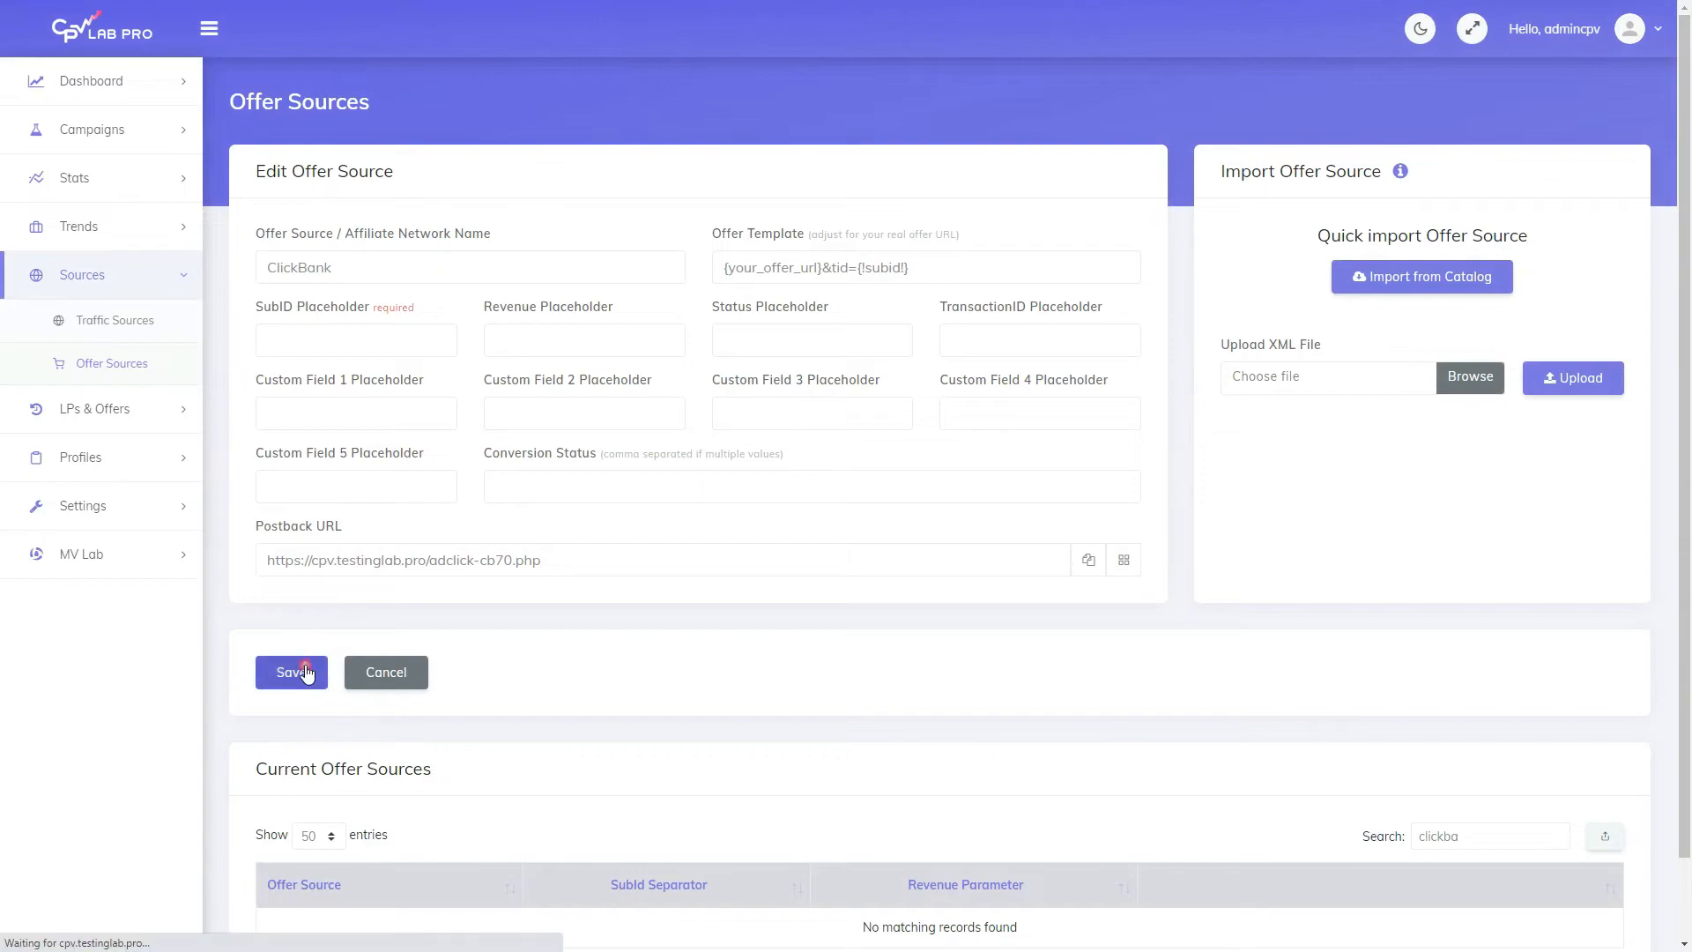
click(290, 672)
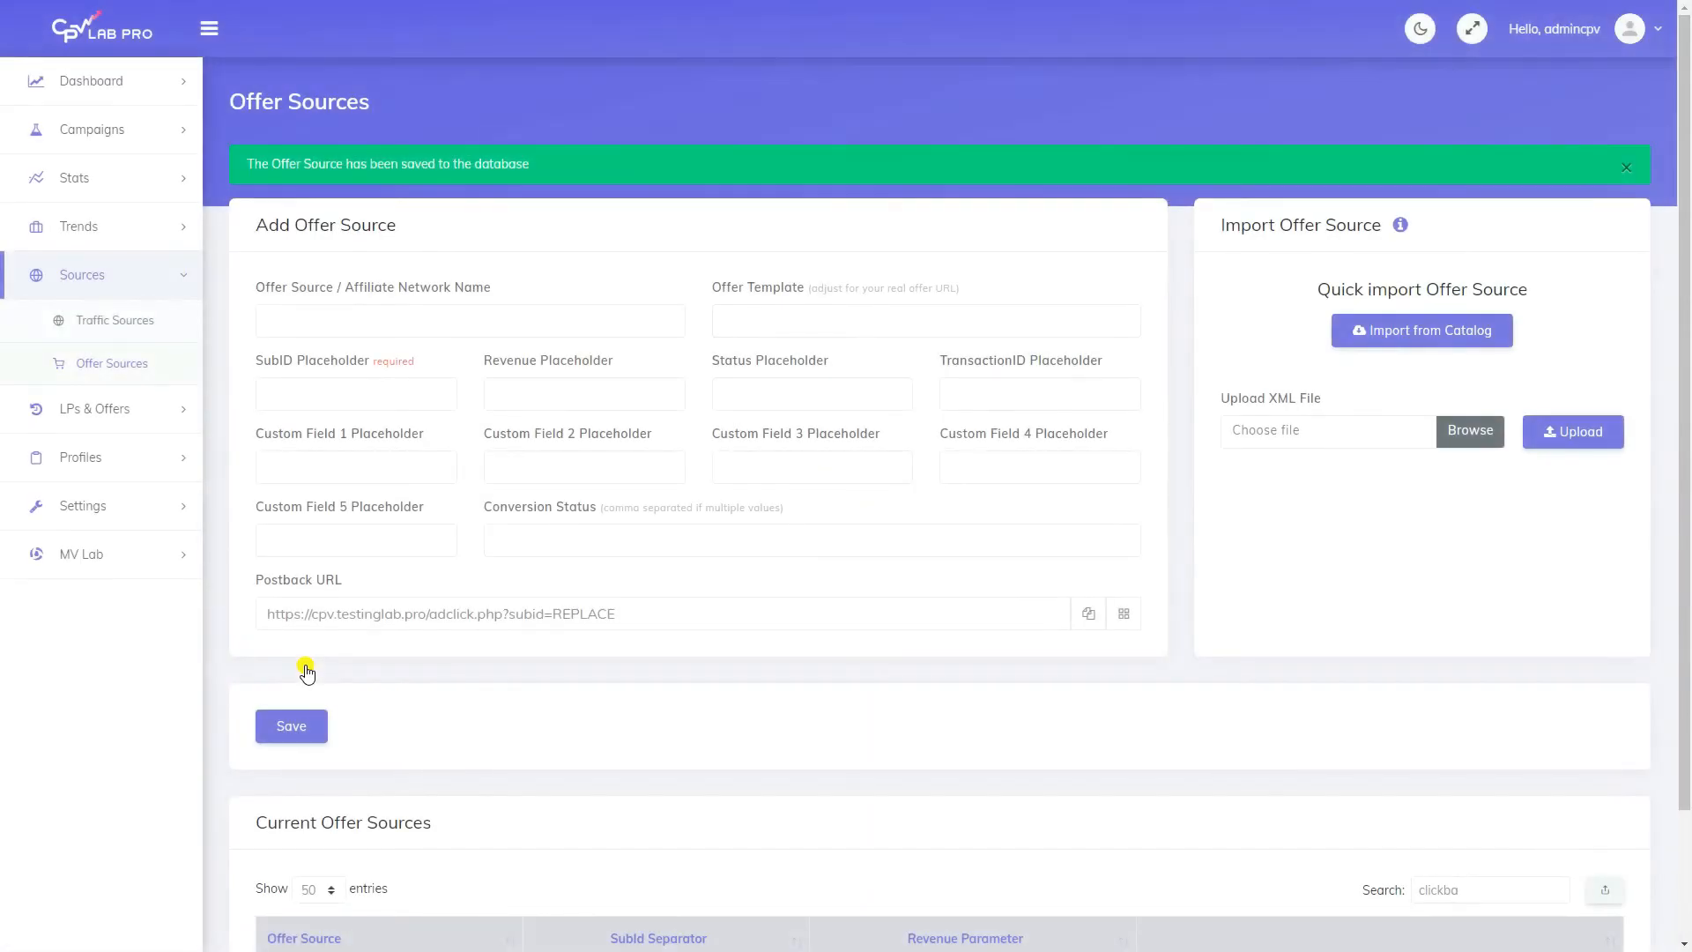
scroll(down, 3)
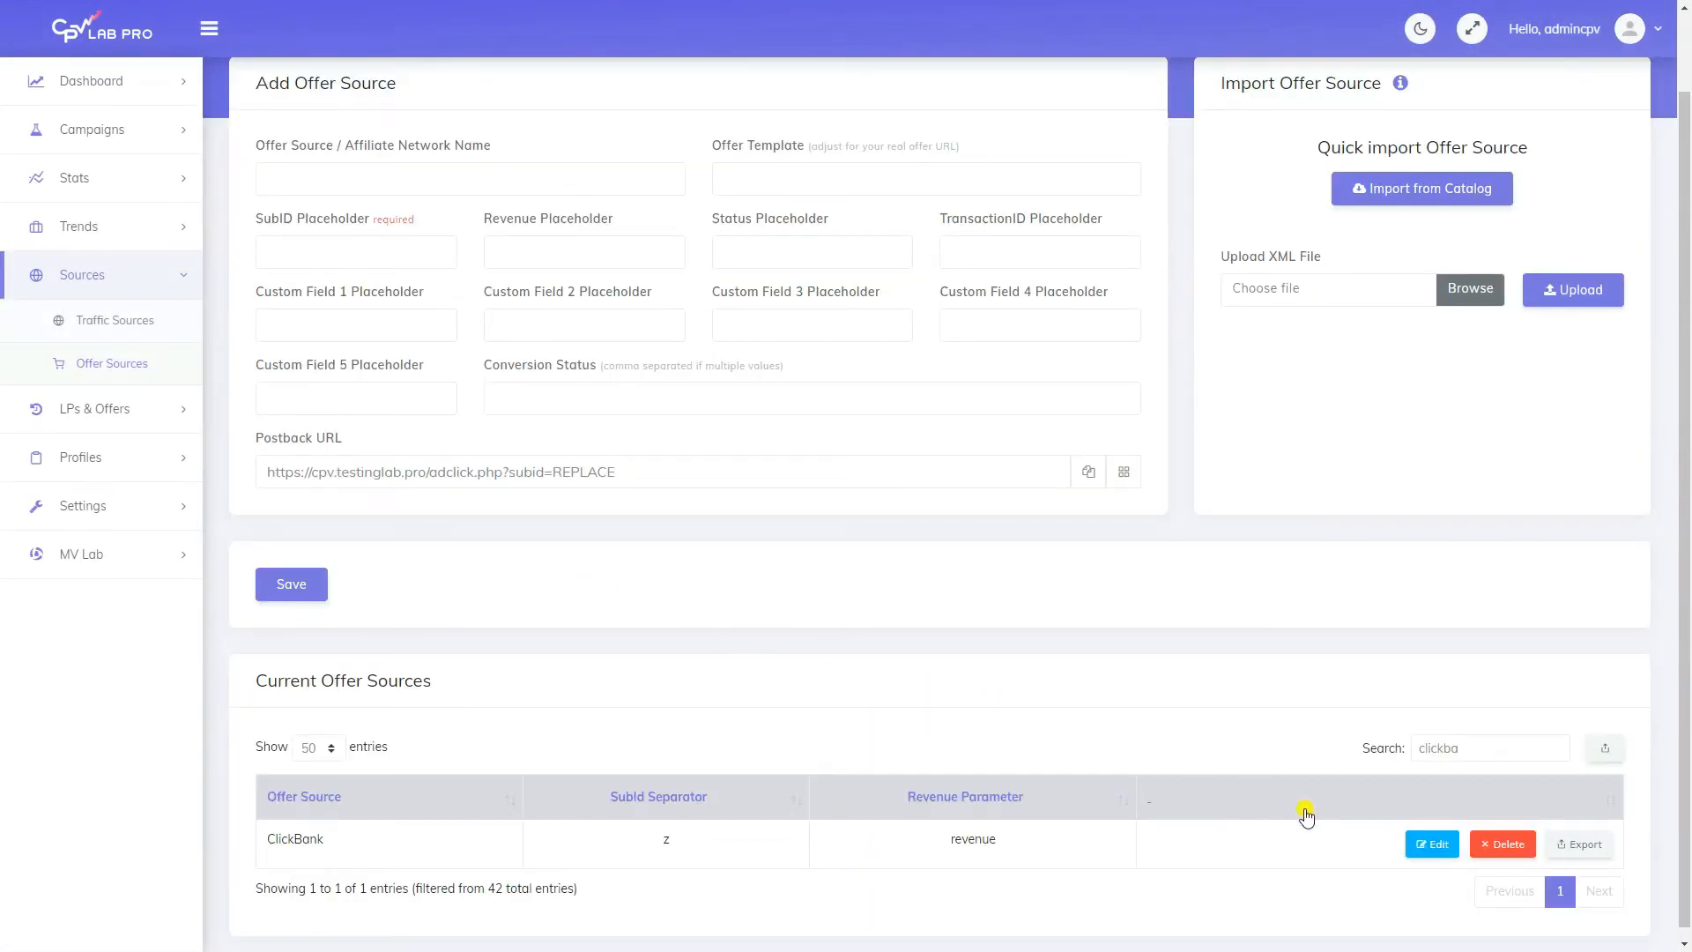
click(1431, 845)
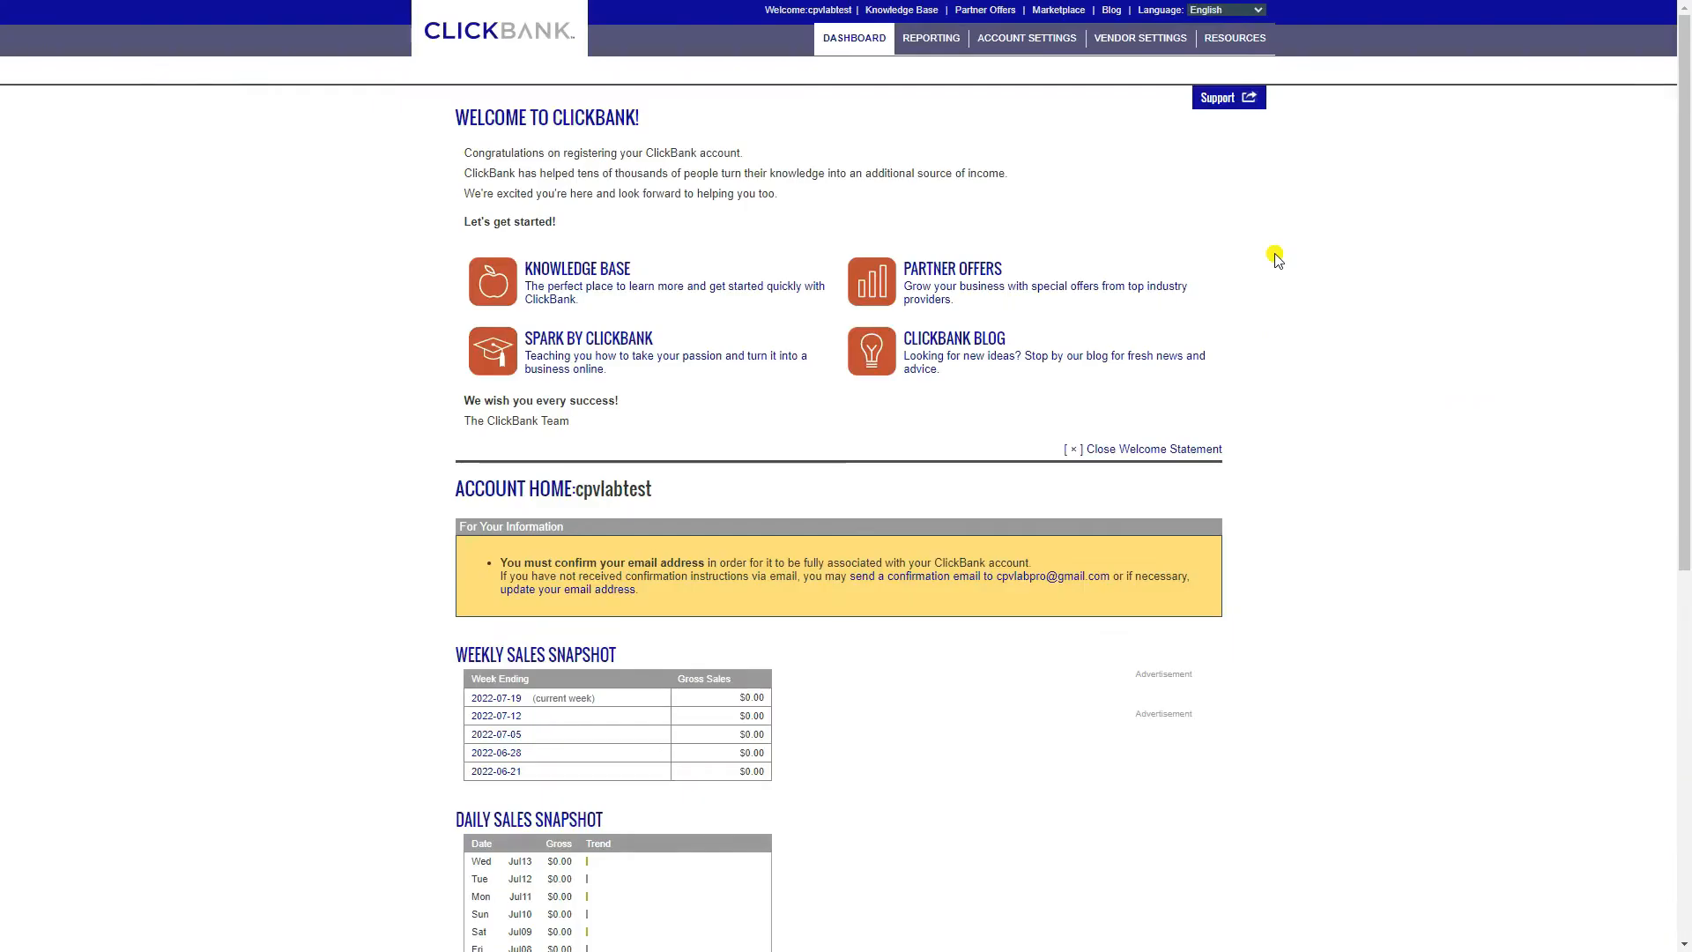
mouse_move(1217, 203)
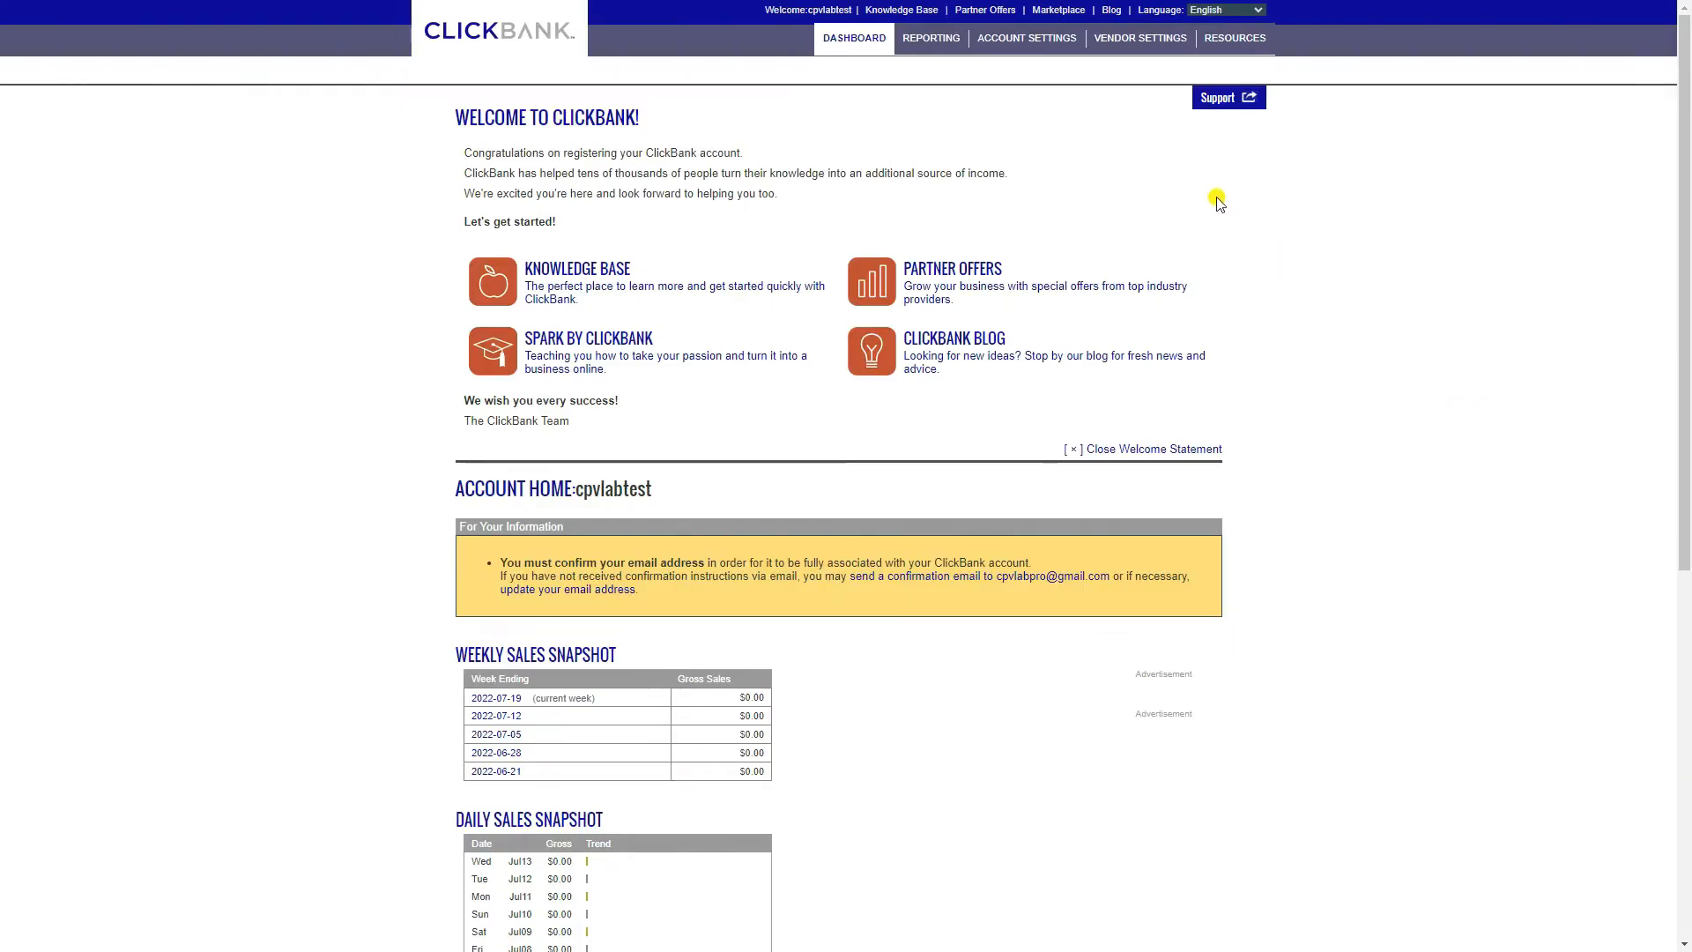
click(1140, 38)
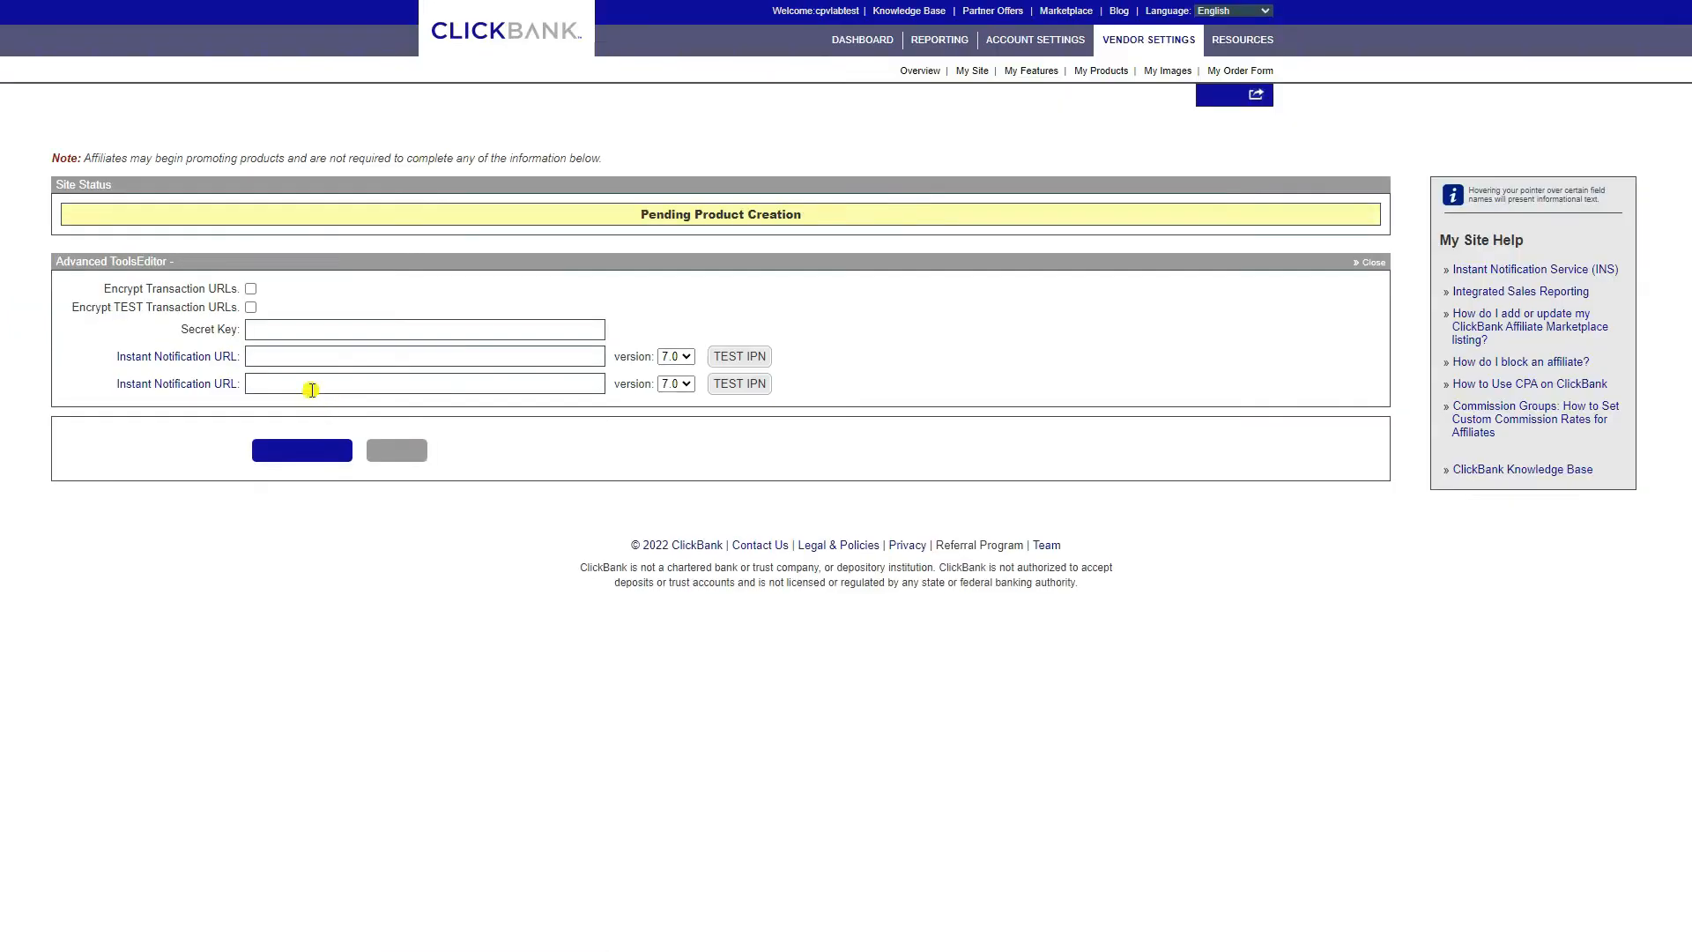
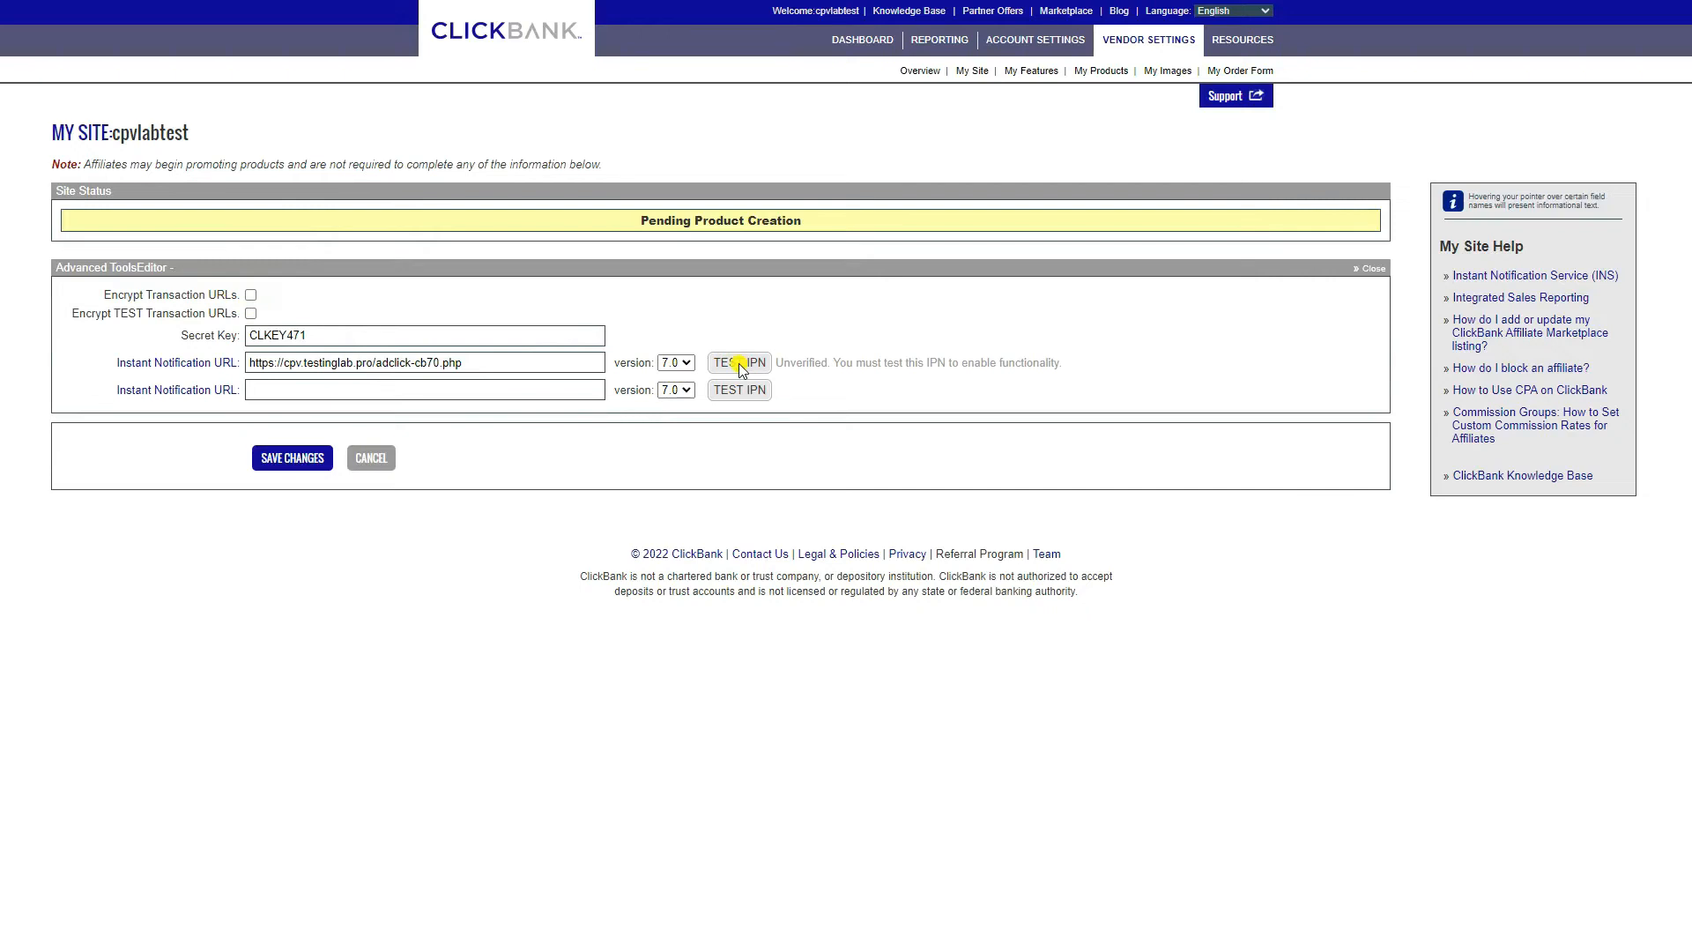
click(740, 361)
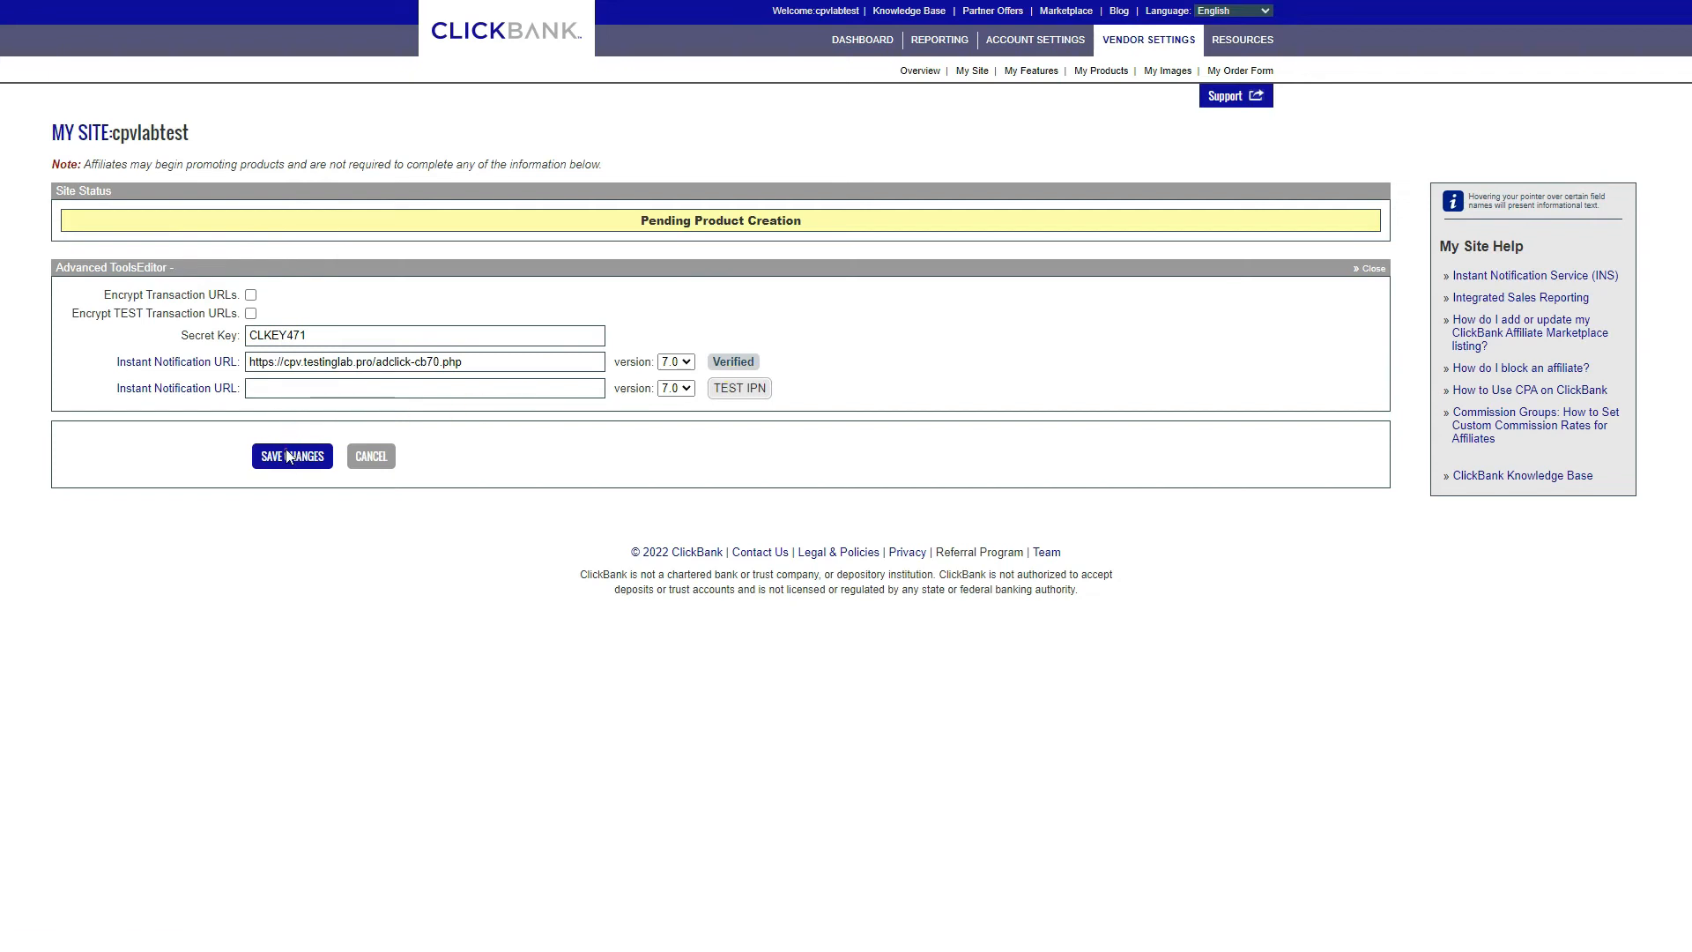
click(289, 456)
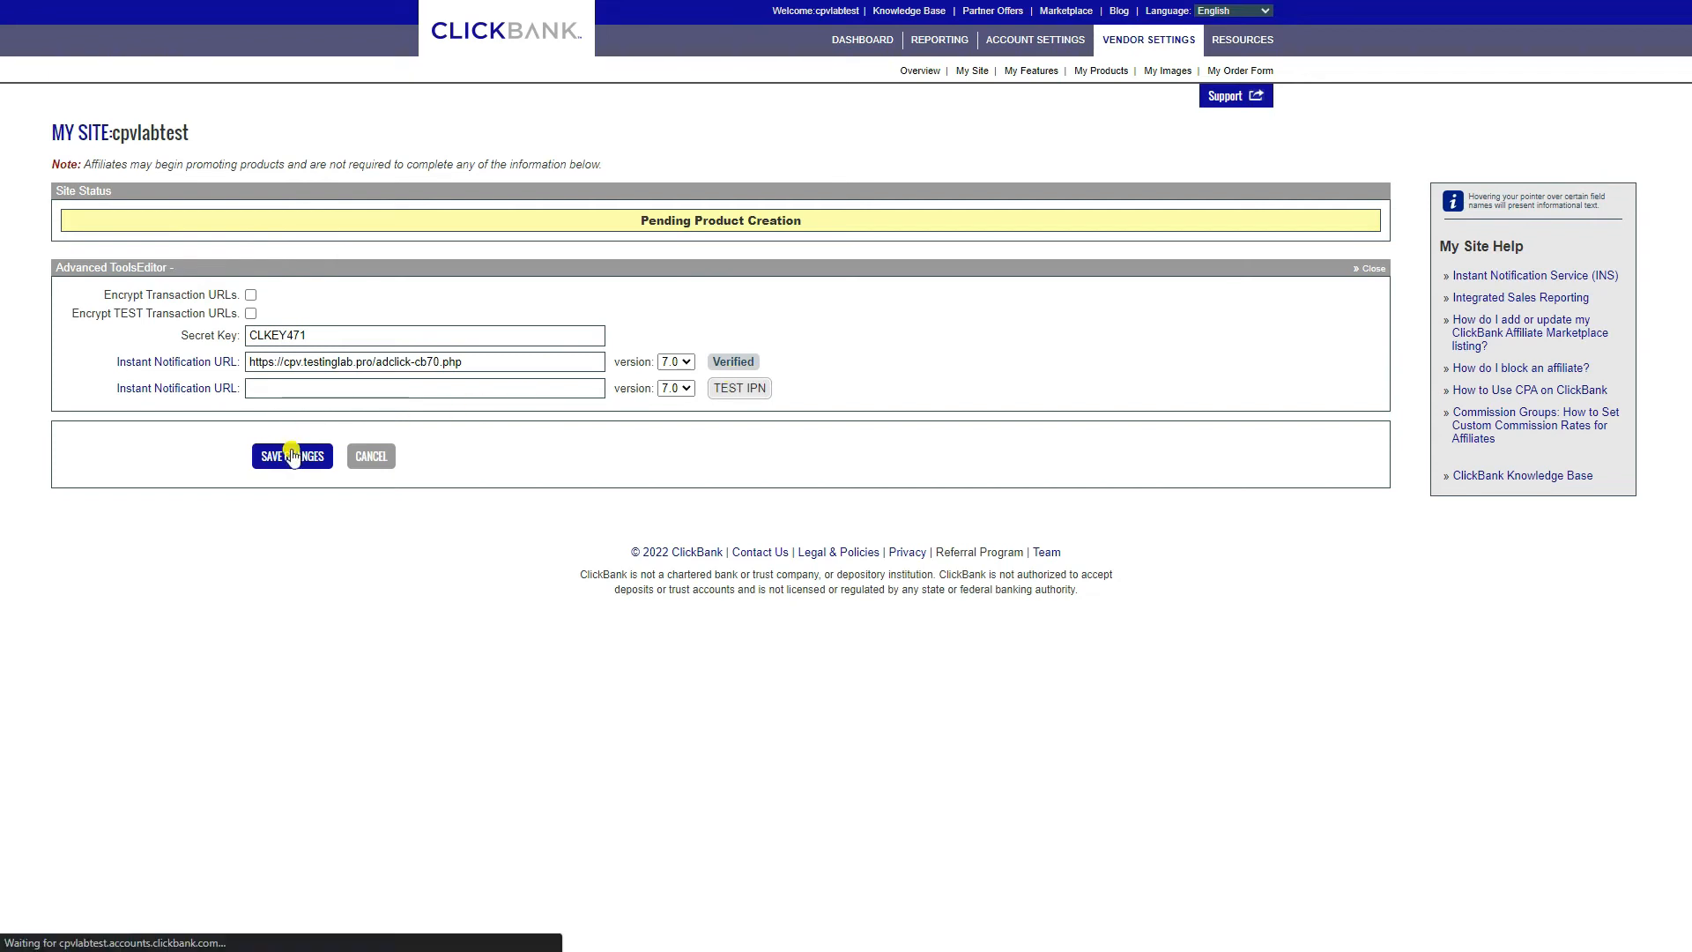
click(290, 454)
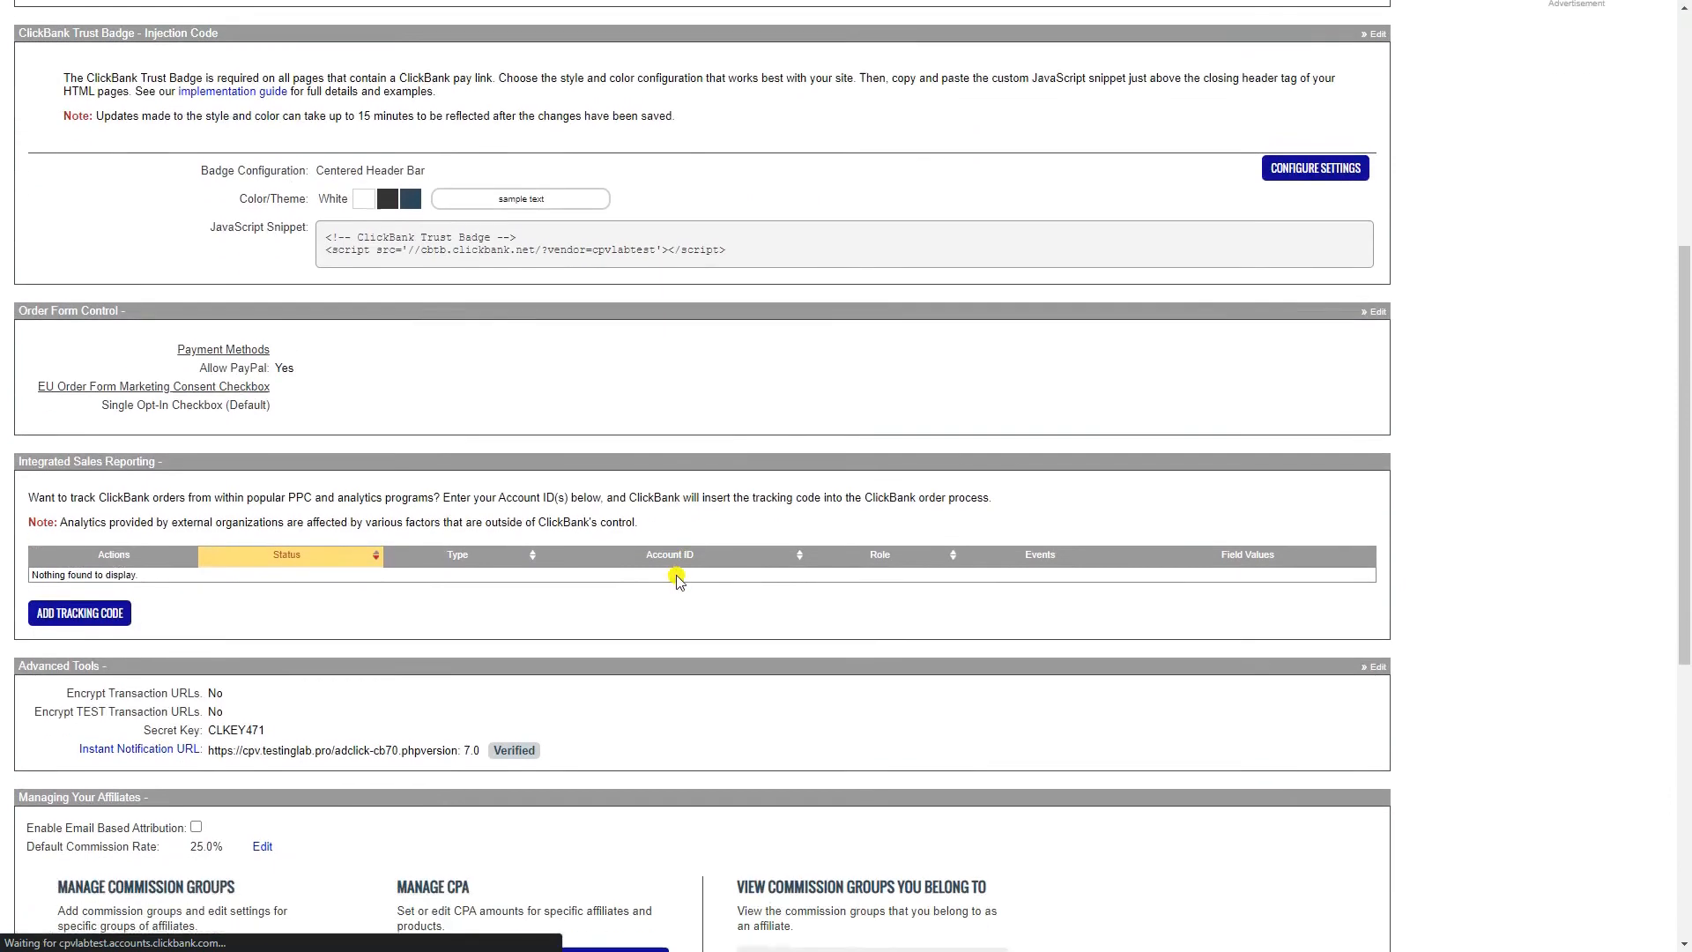
scroll(down, 3)
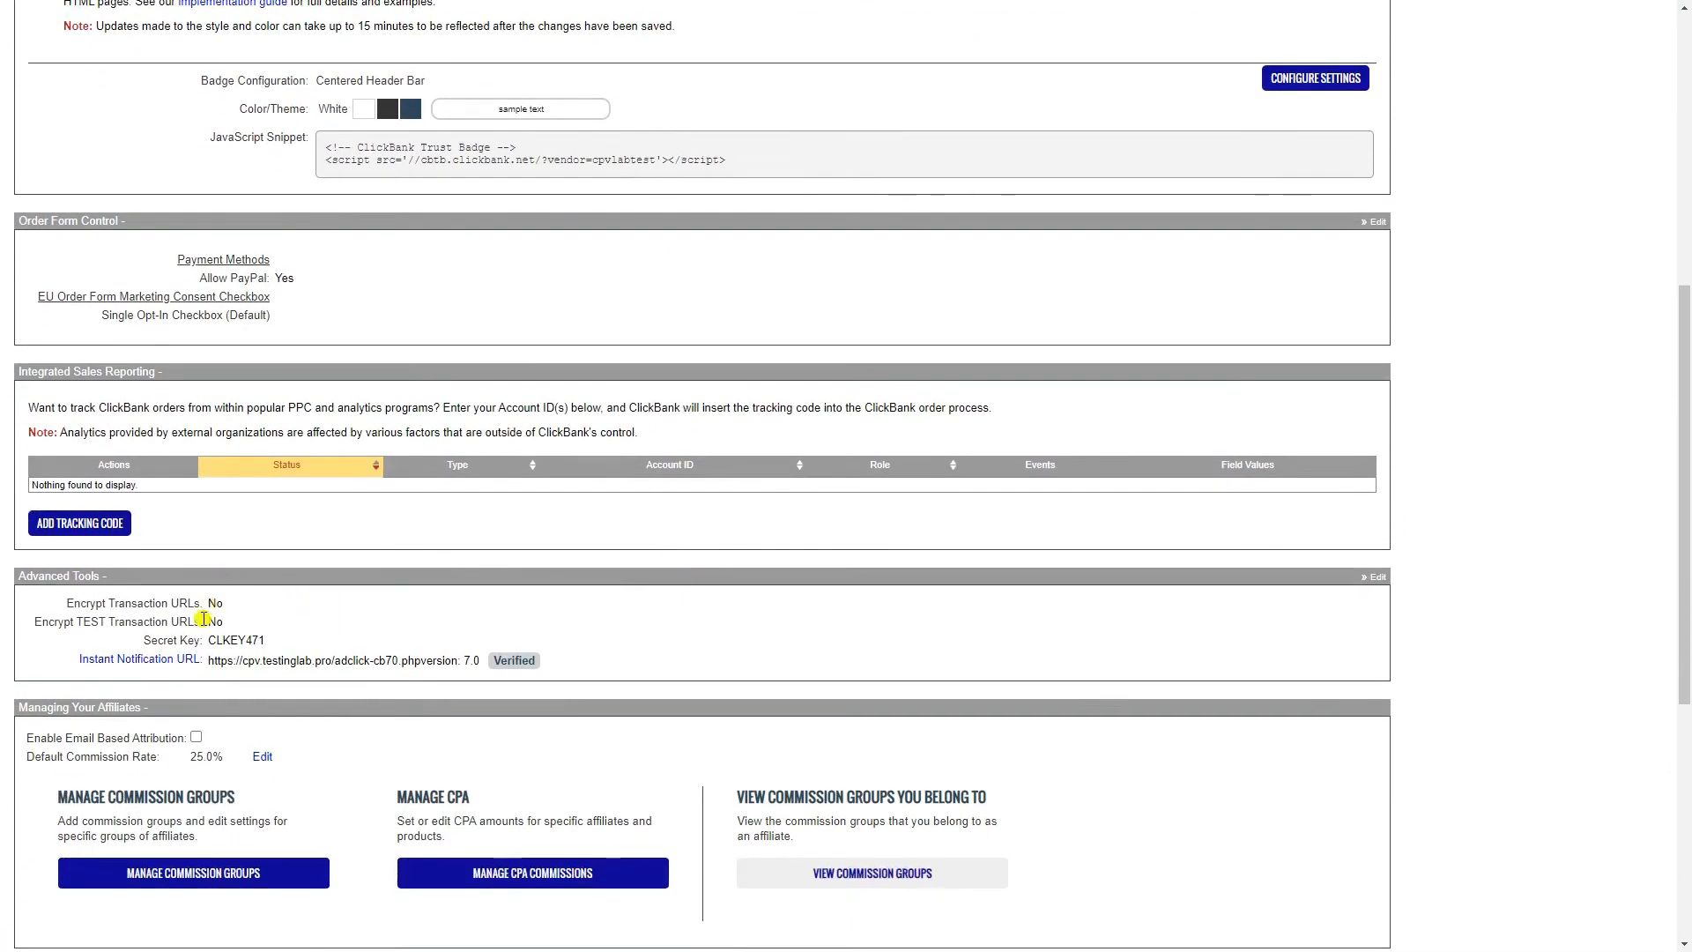
mouse_move(409, 576)
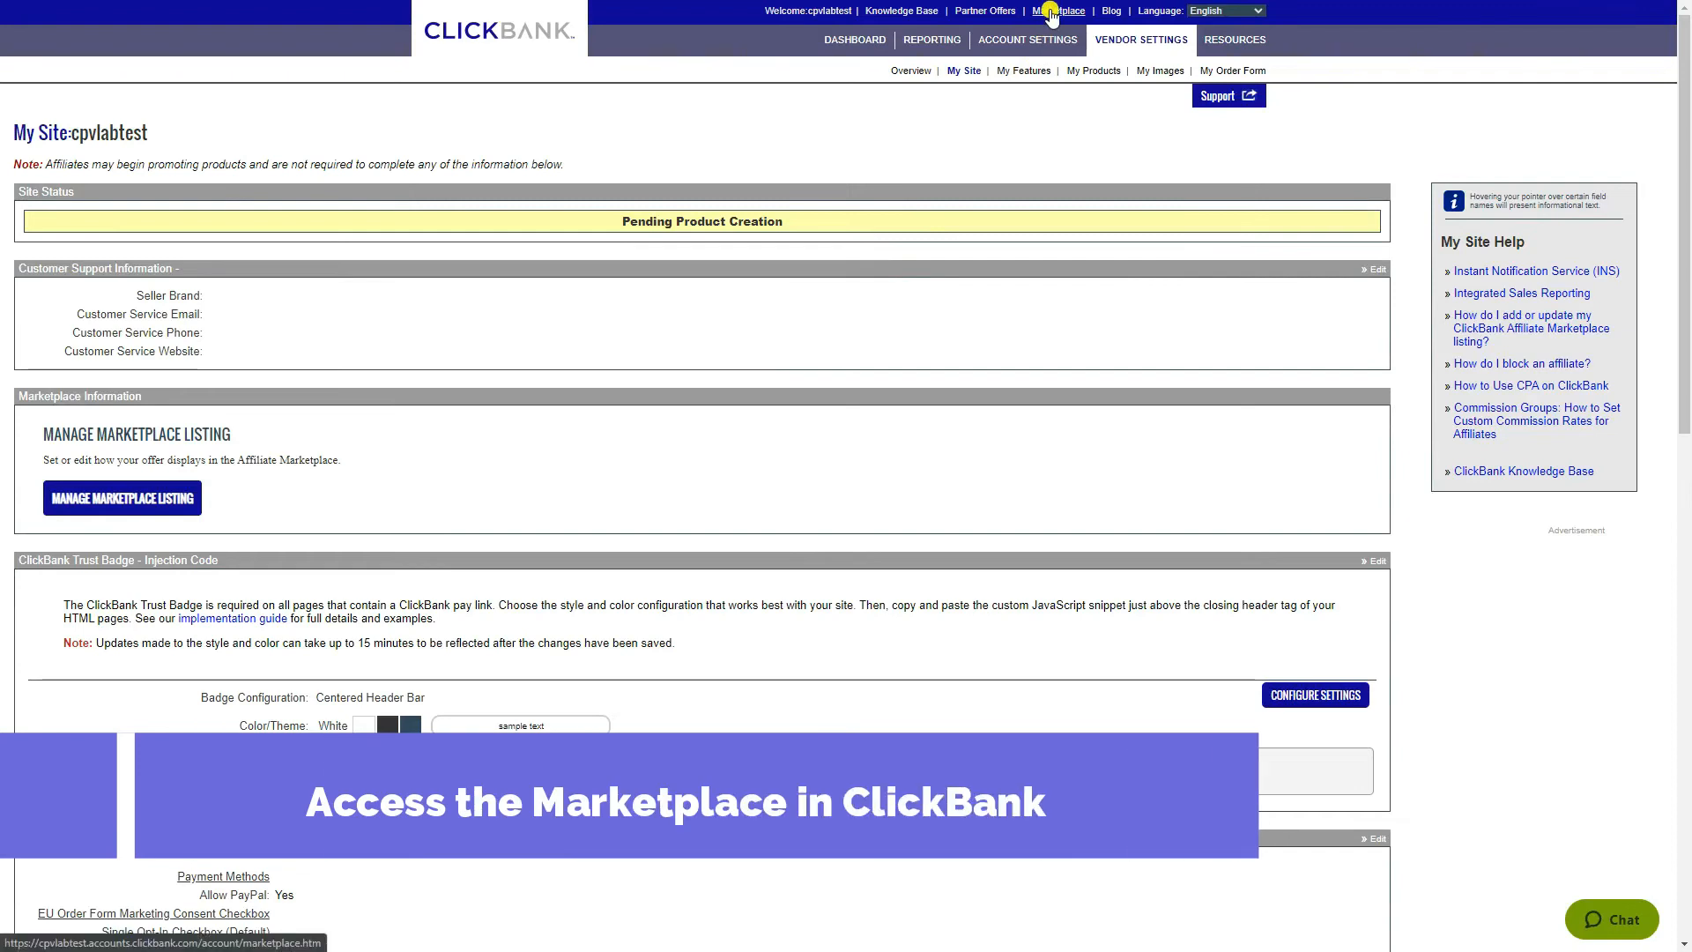
Create an encrypted HopLink for a Marketplace offer and copy it.
click(1058, 10)
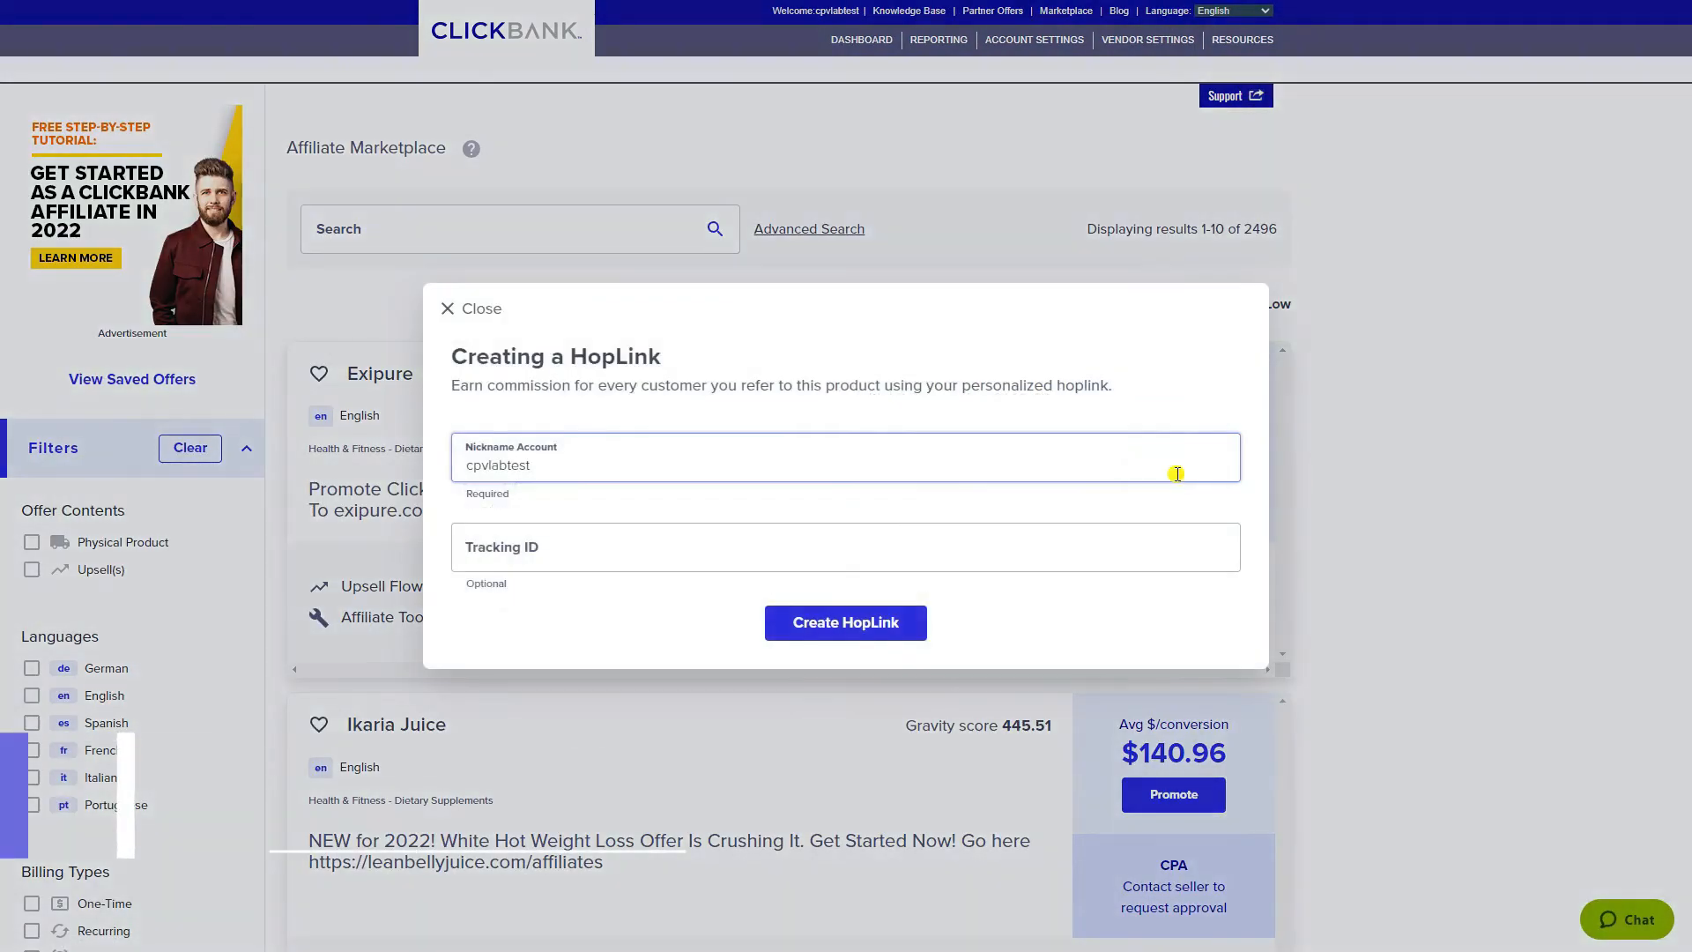
click(845, 623)
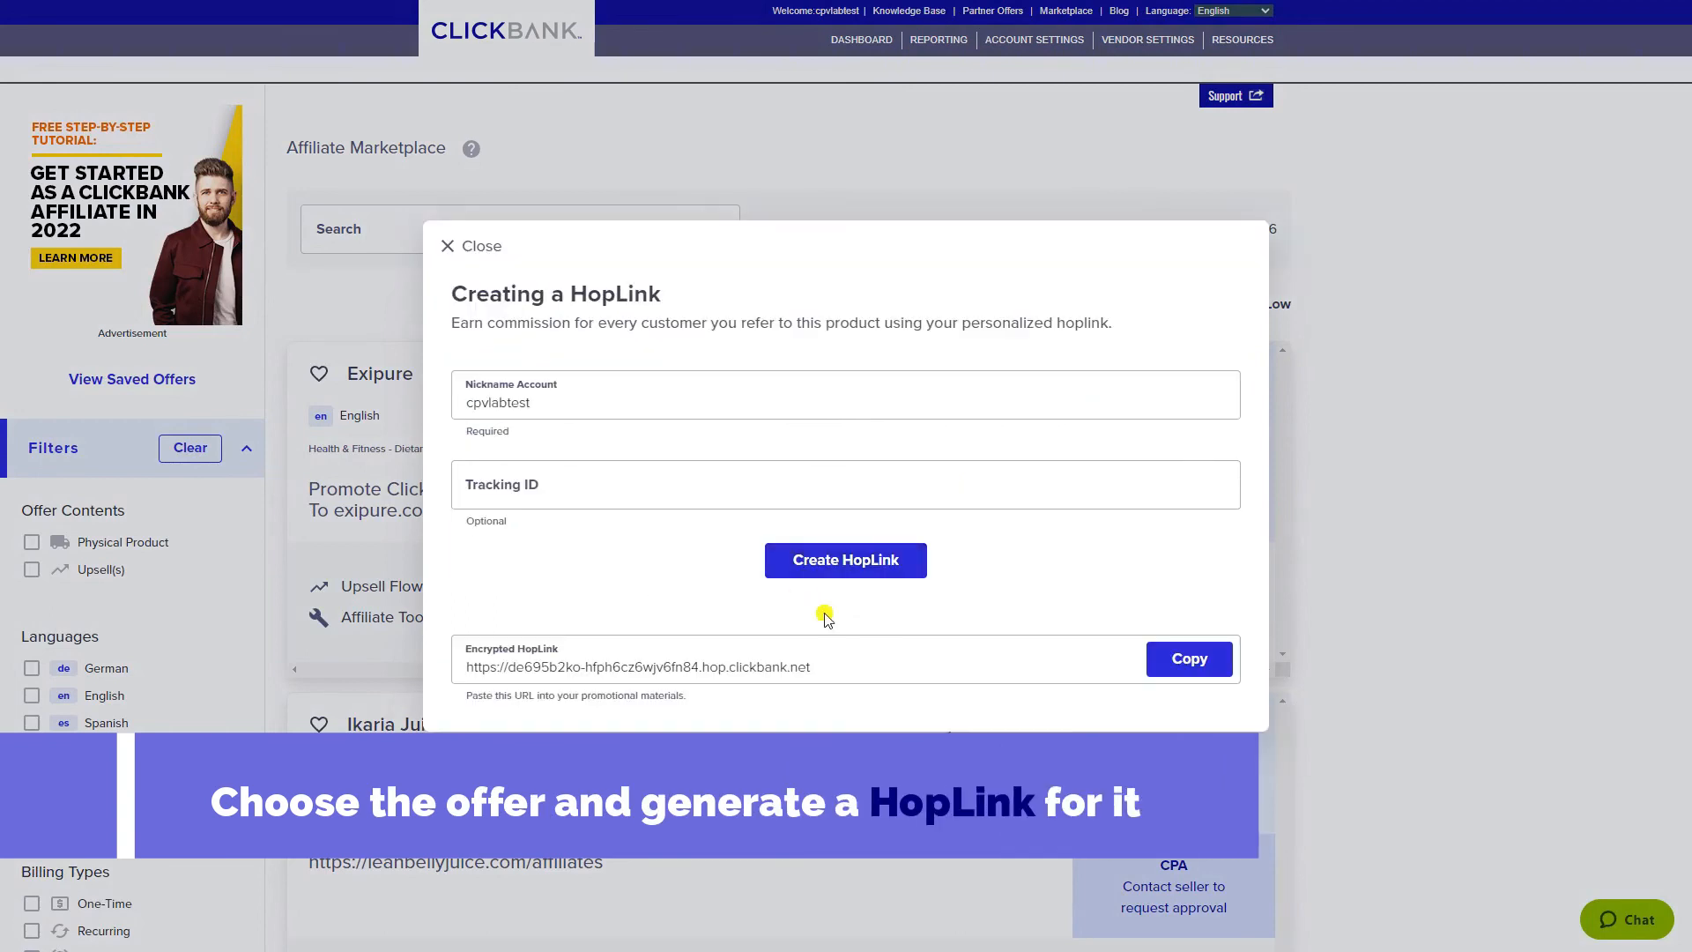
click(1188, 658)
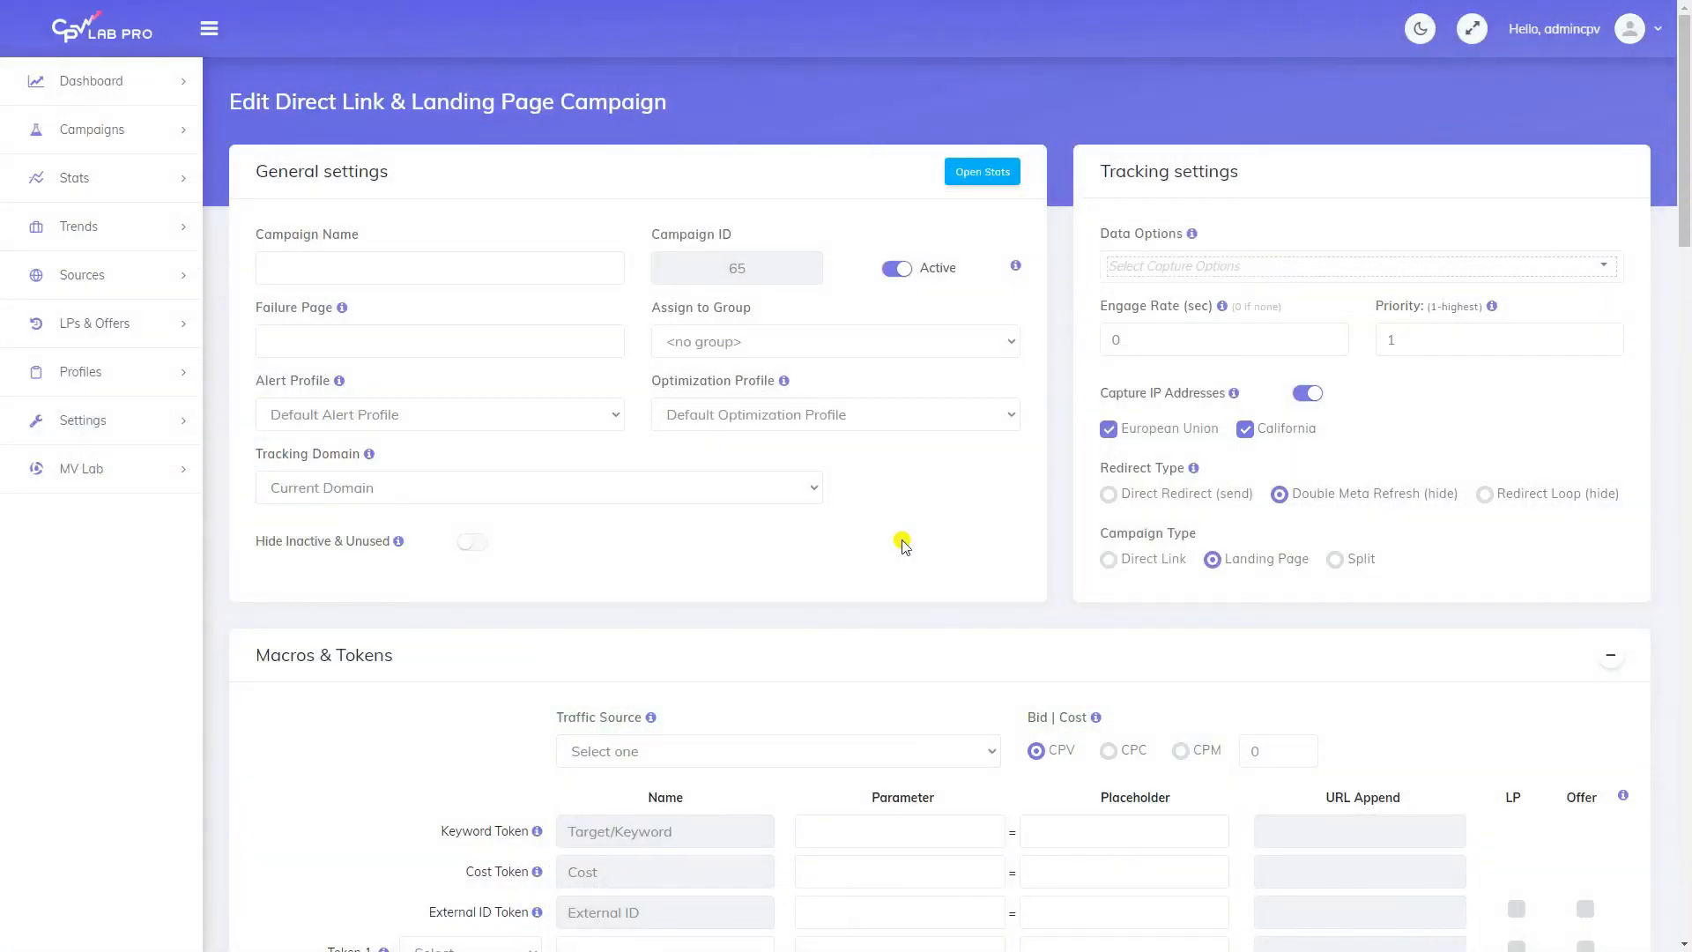
scroll(down, 3)
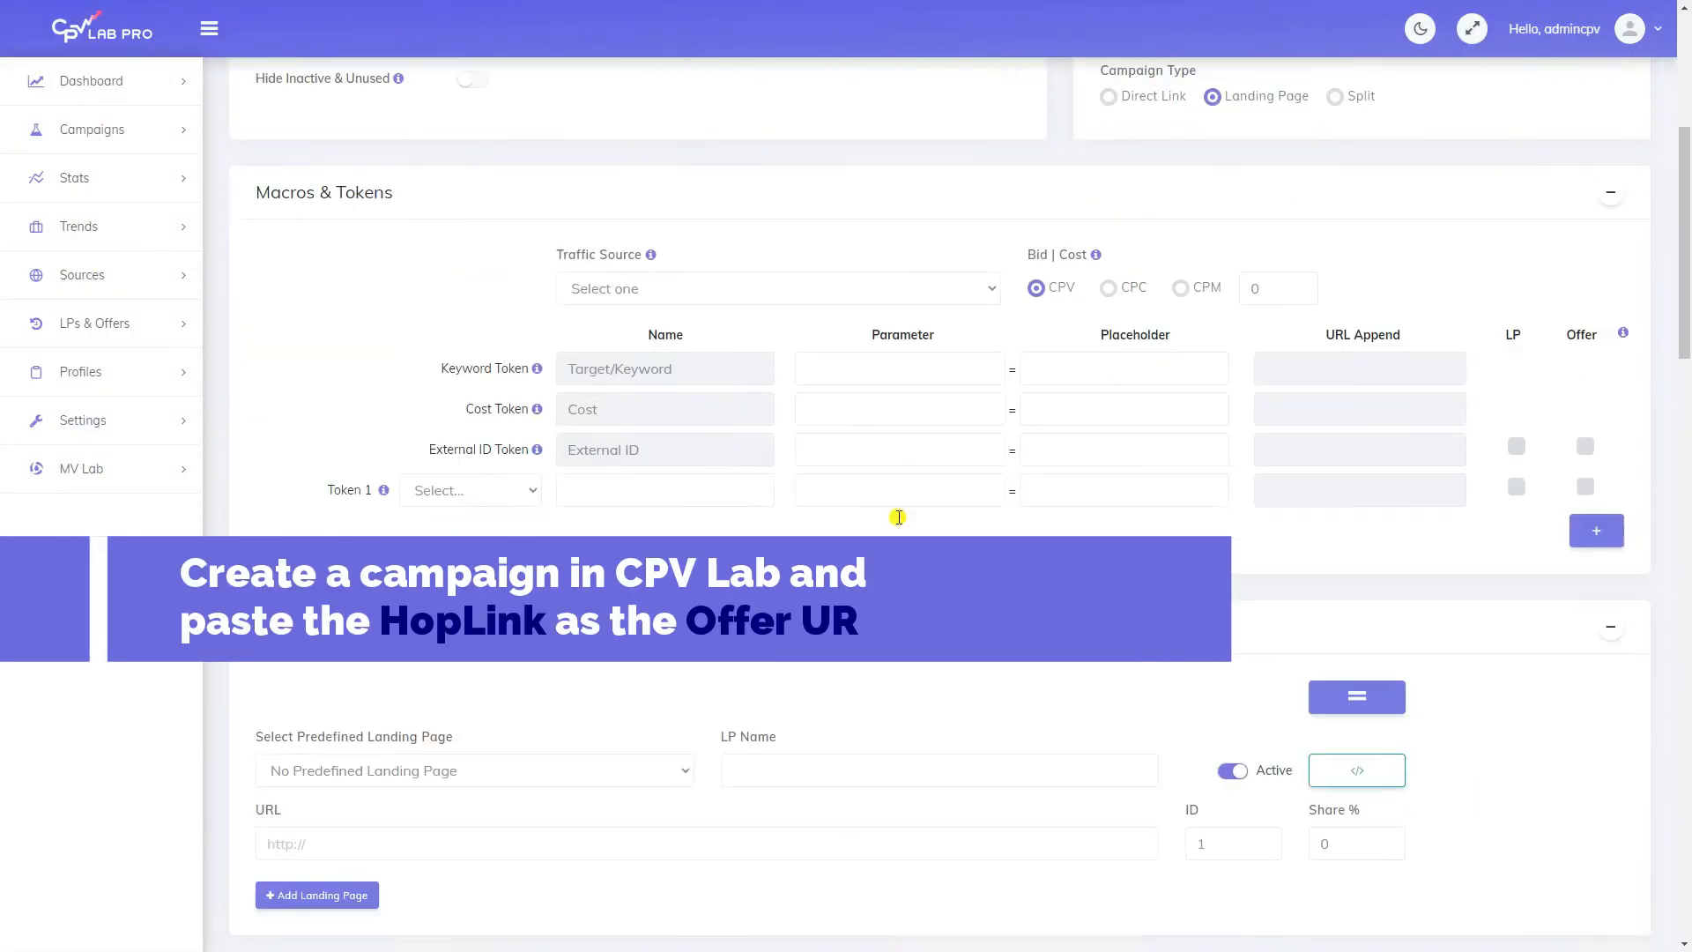
scroll(down, 3)
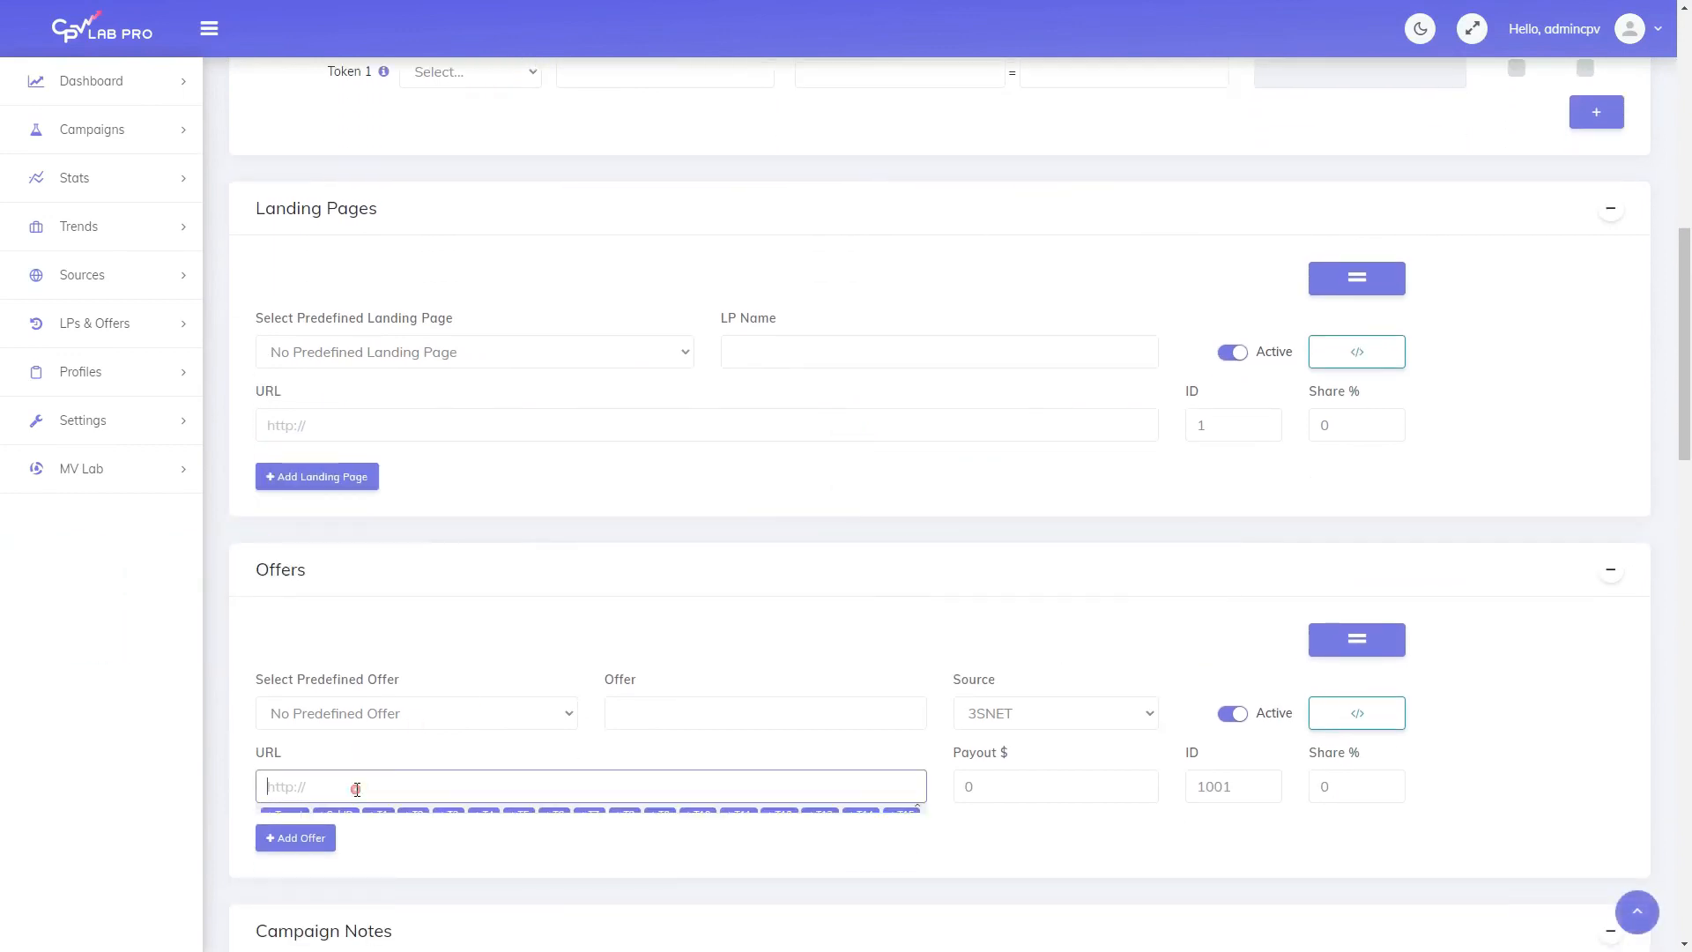
text(https://de695b2ko-hfph6cz6wjv6fn84.hop.clickbank.net)
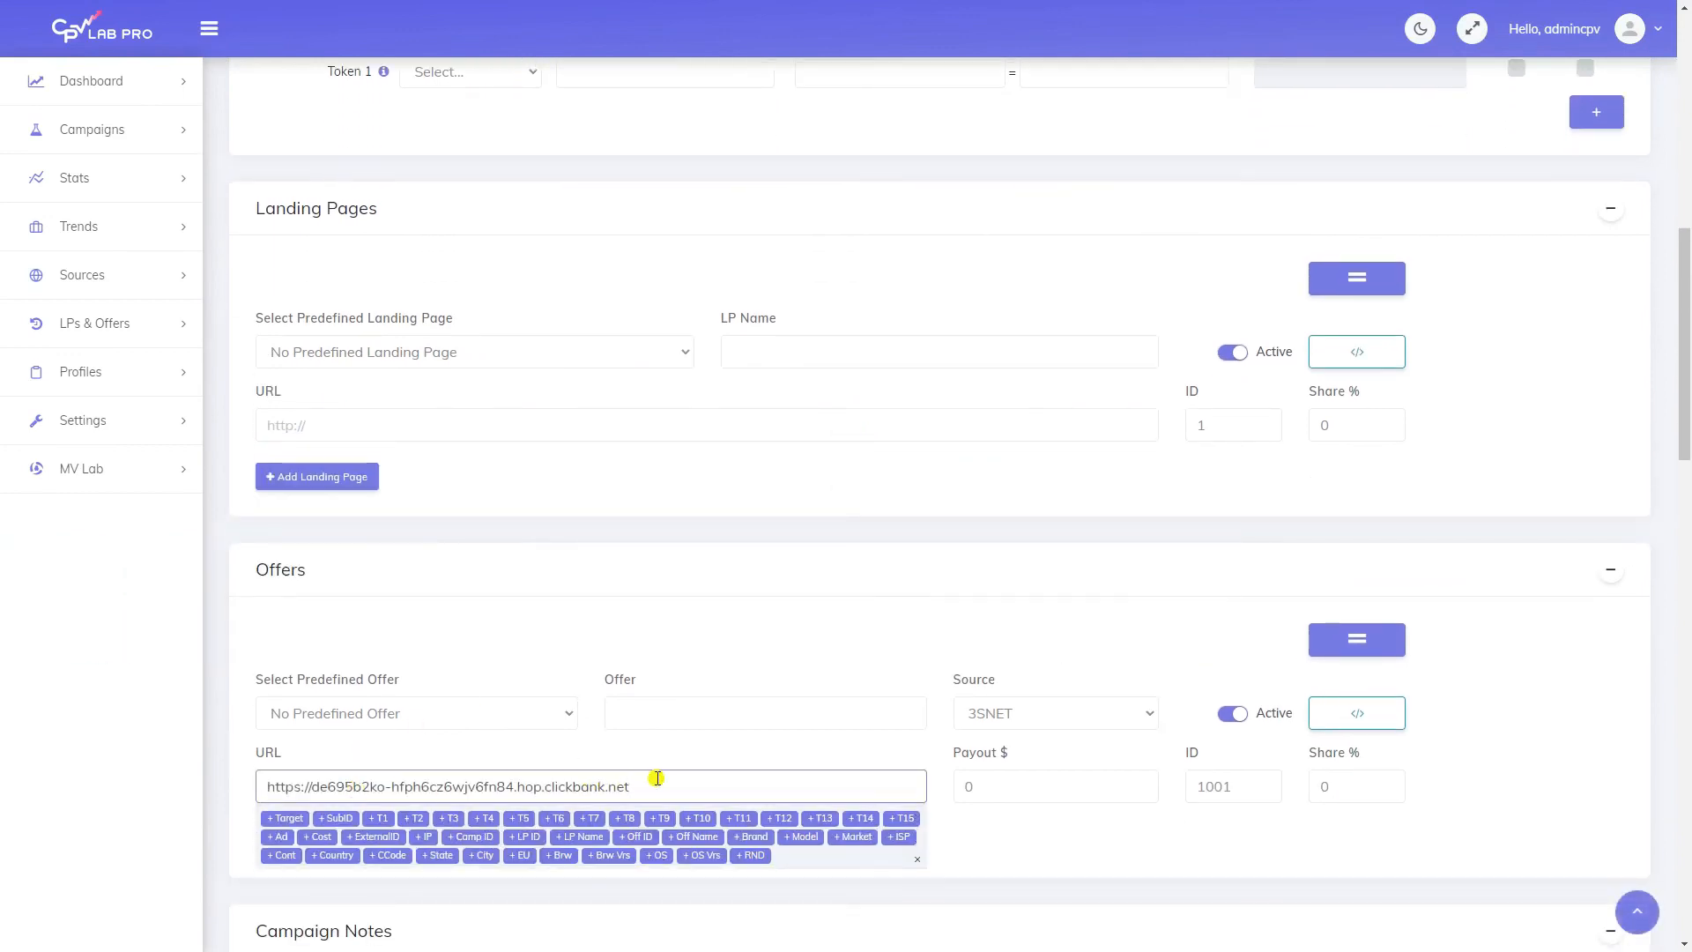
text(?t)
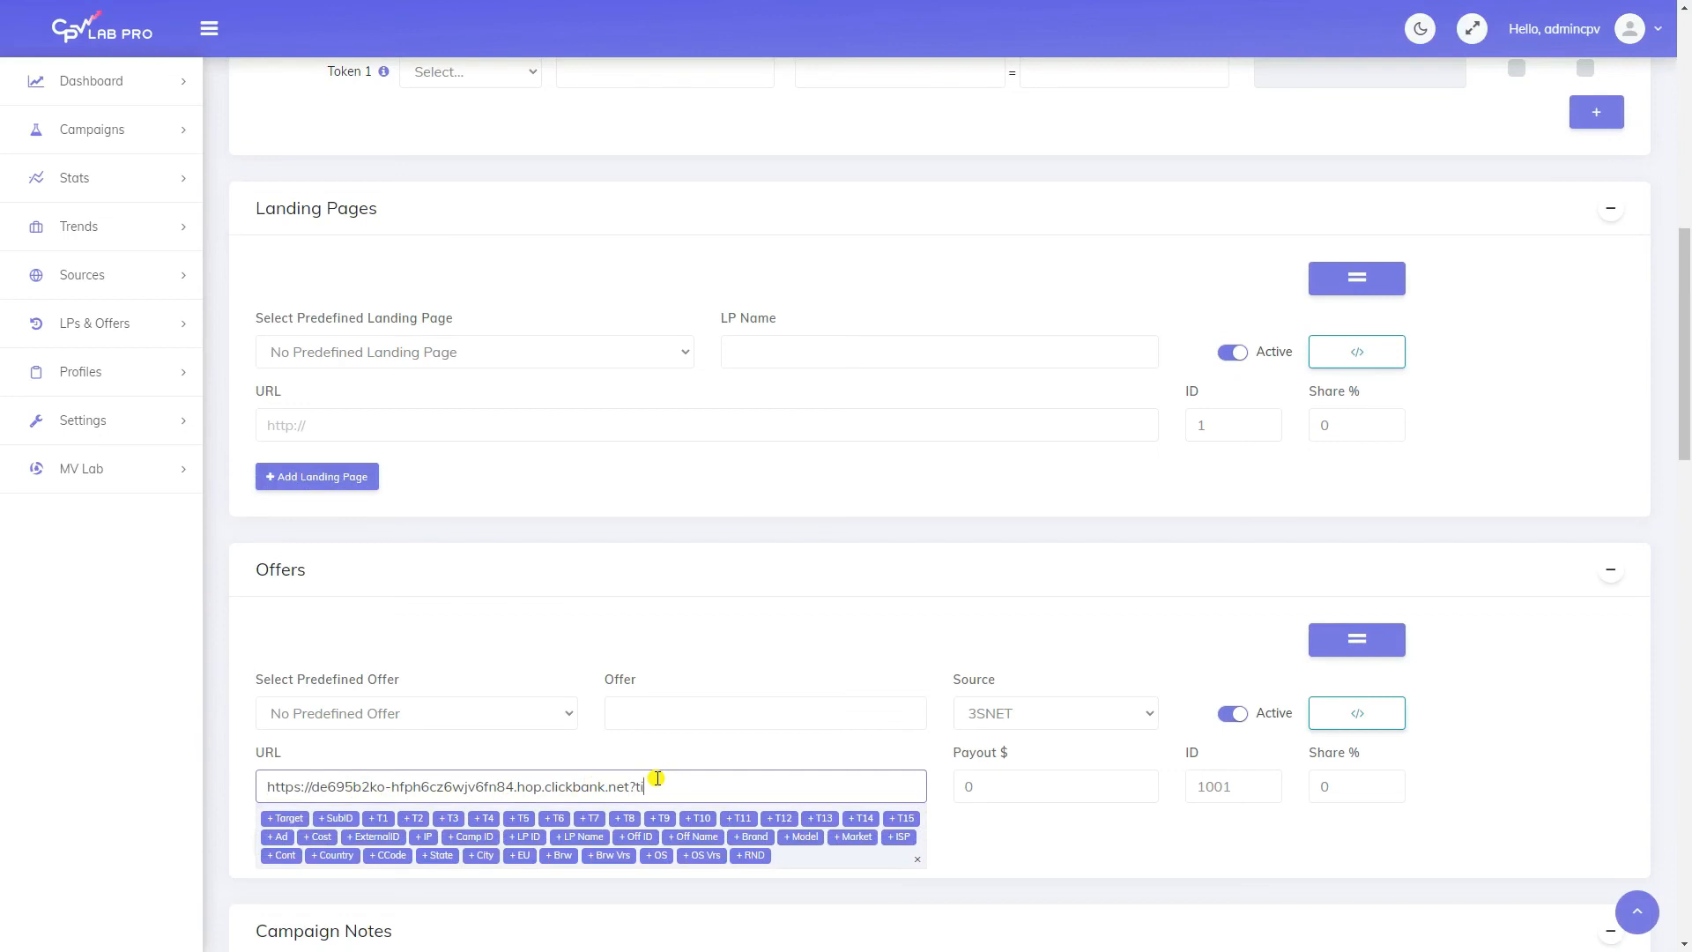
text(id=)
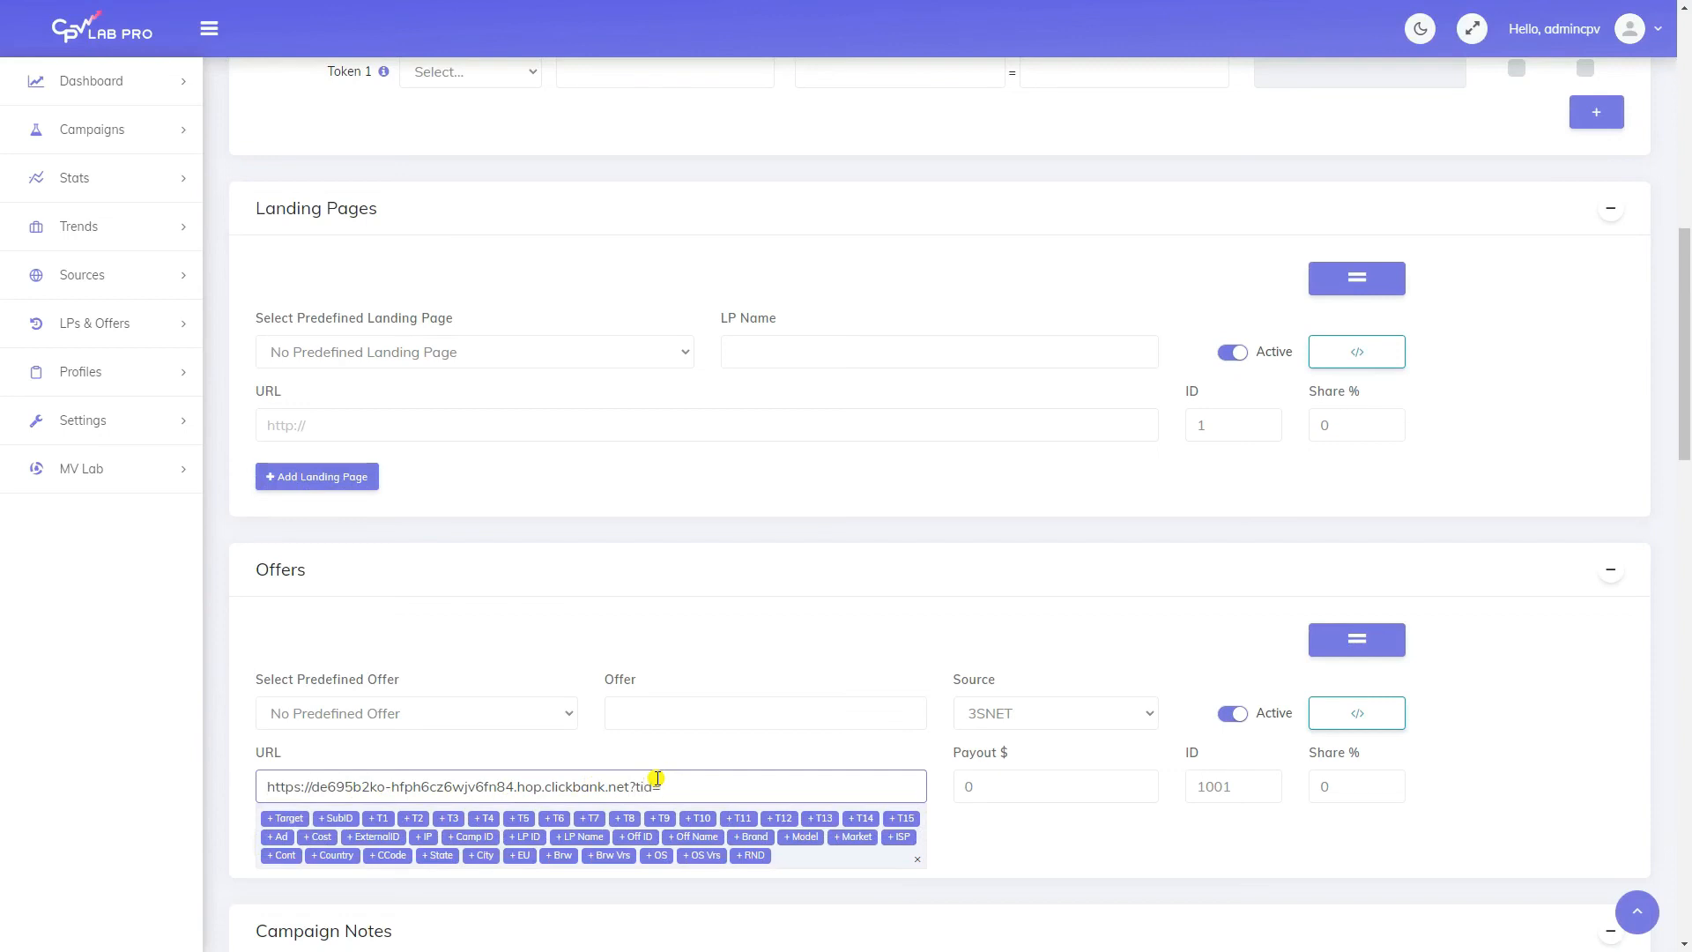
click(336, 818)
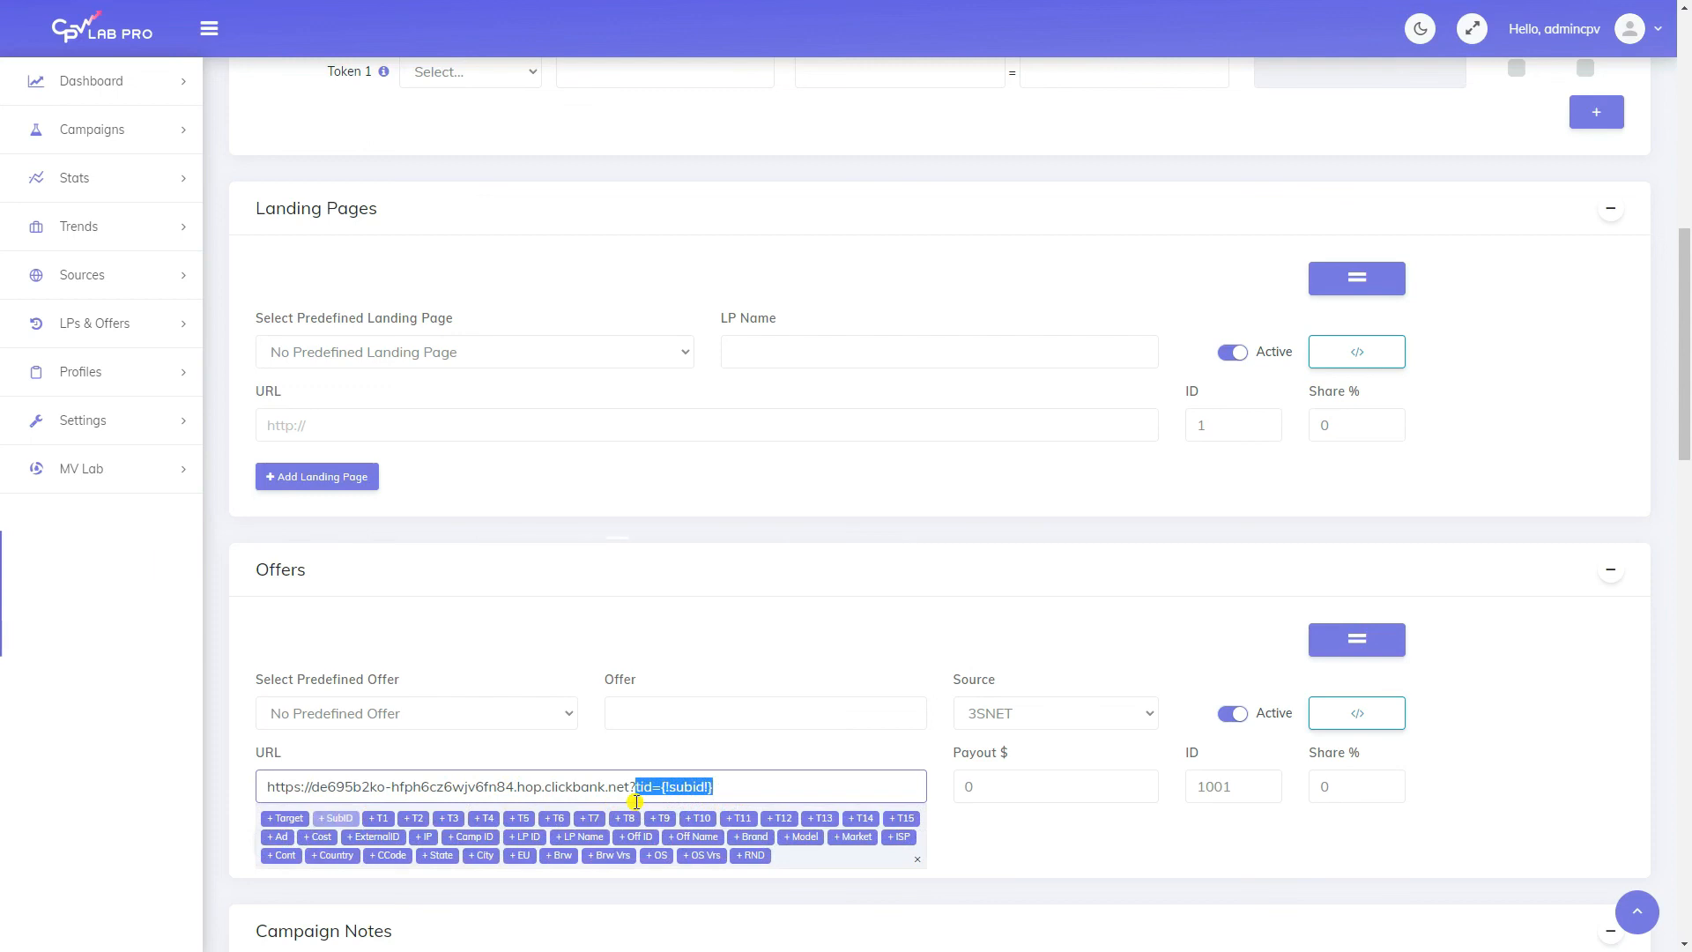
click(635, 785)
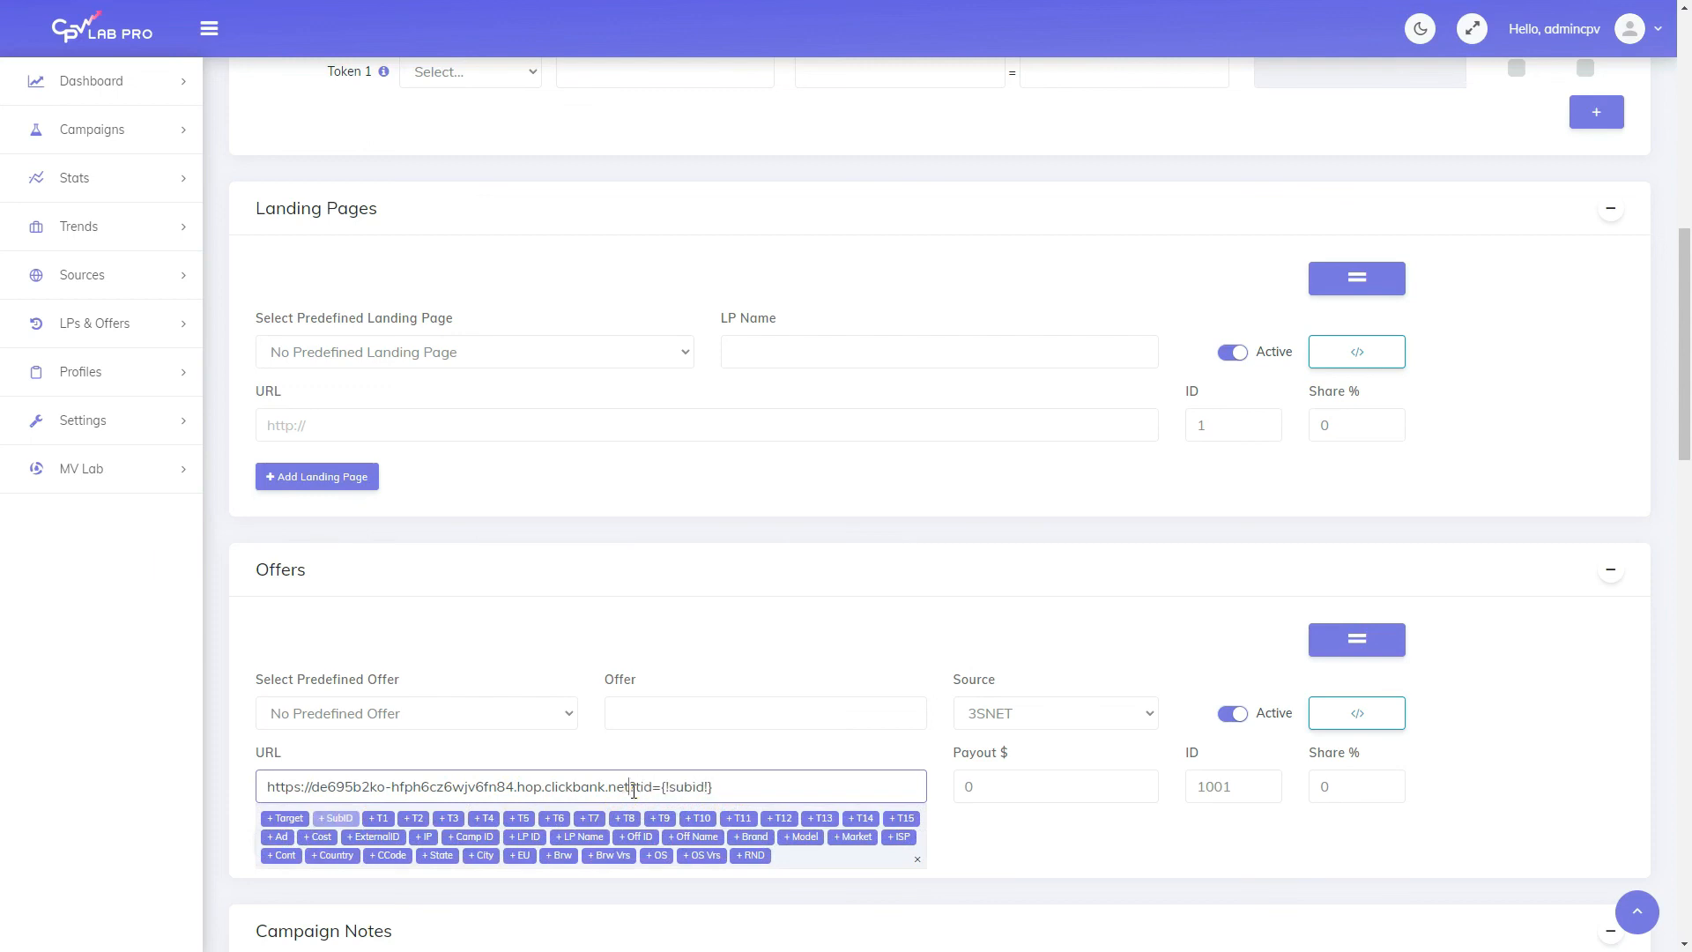